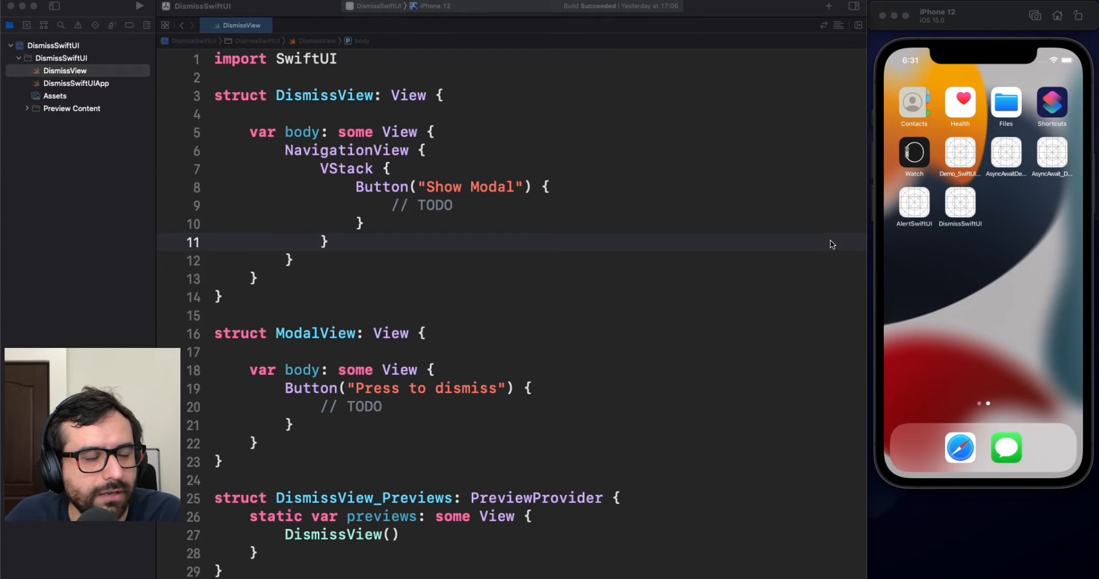
- Run DismissSwiftUI on the iPhone 12 simulator and place the cursor at the end of line 3
click(326, 242)
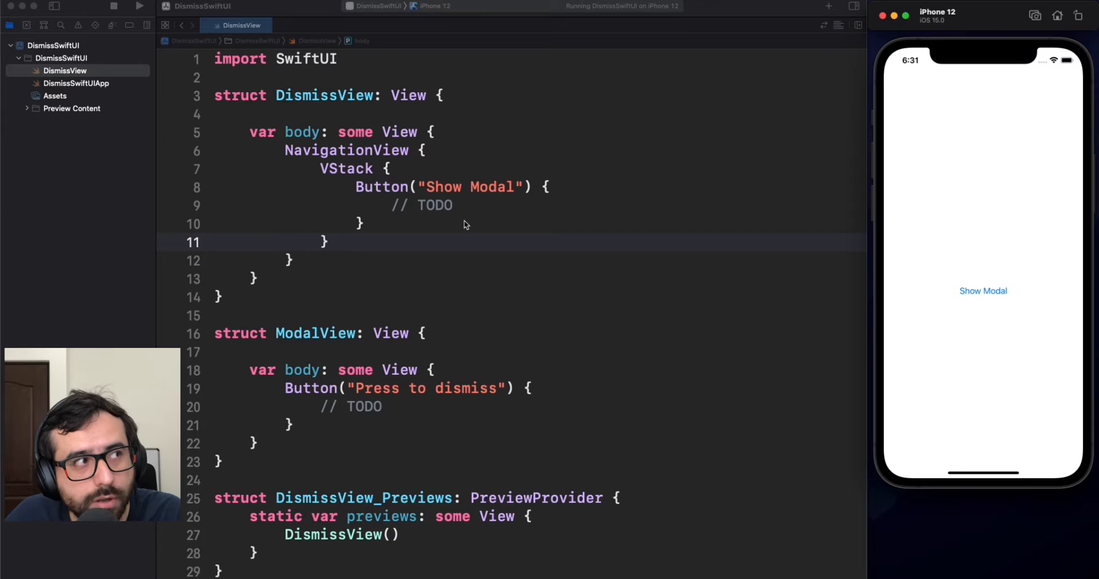
double_click(315, 333)
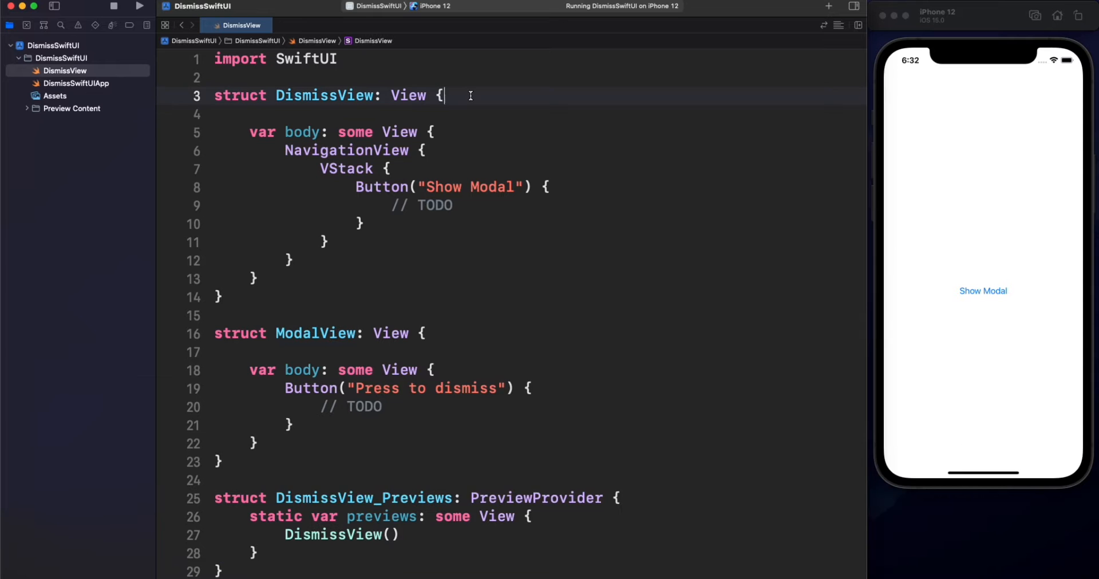
text(@State private var showModal = false)
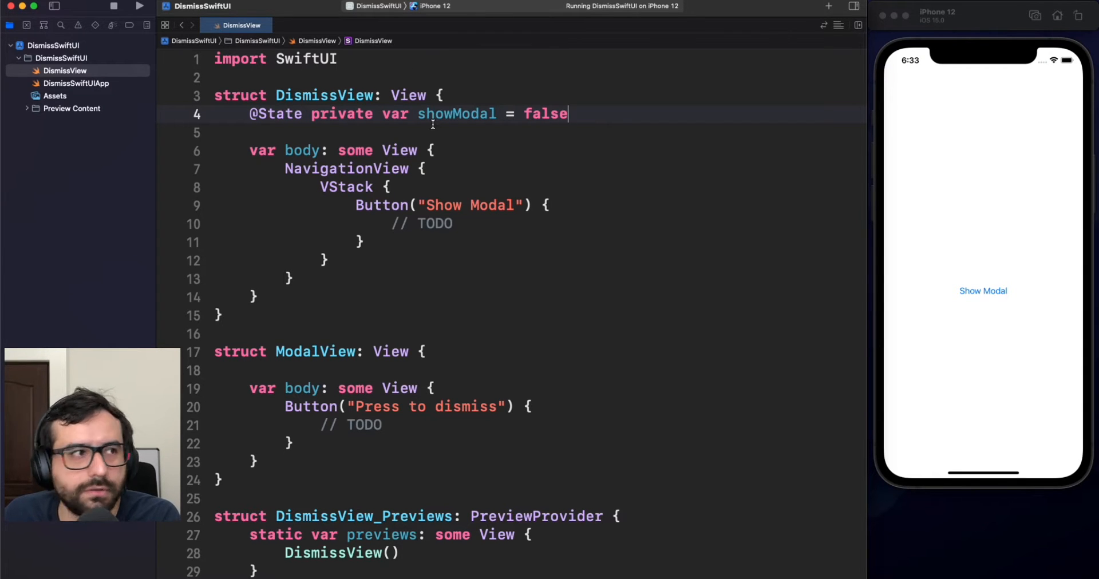
text(showModal)
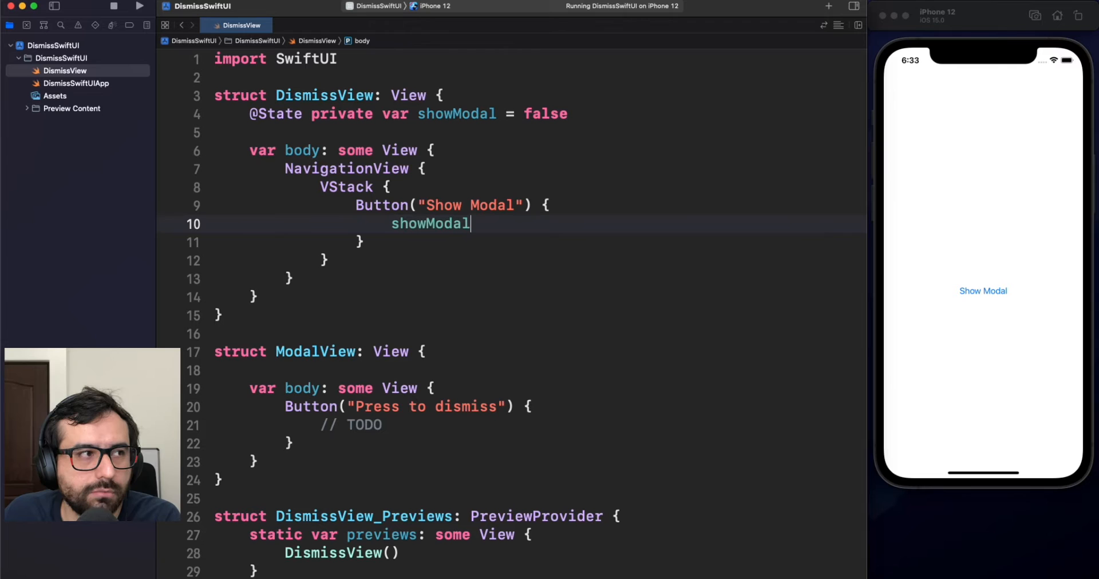
text(.toggle())
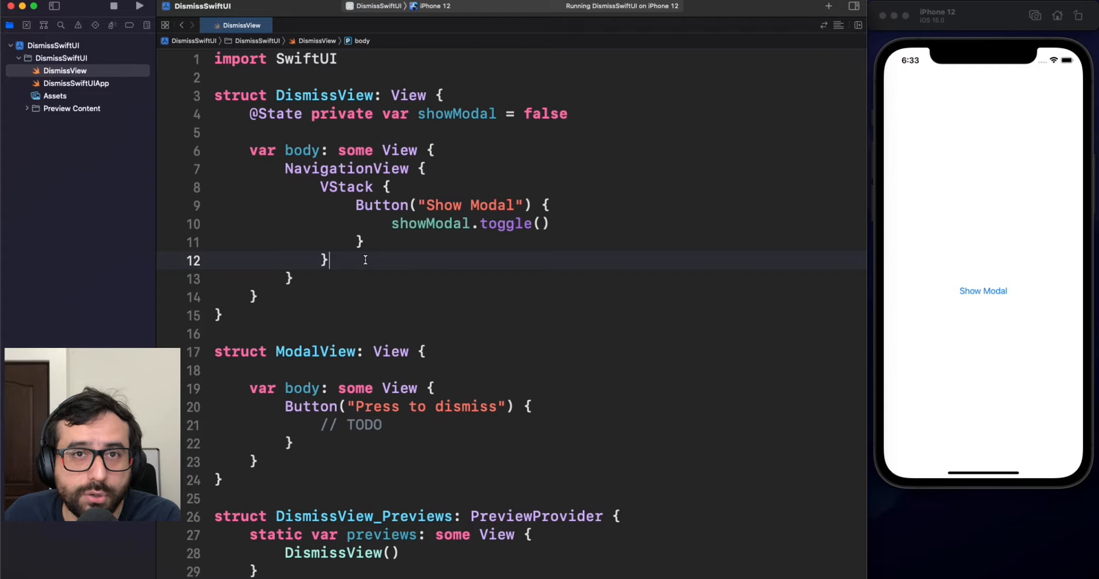
text(.sh)
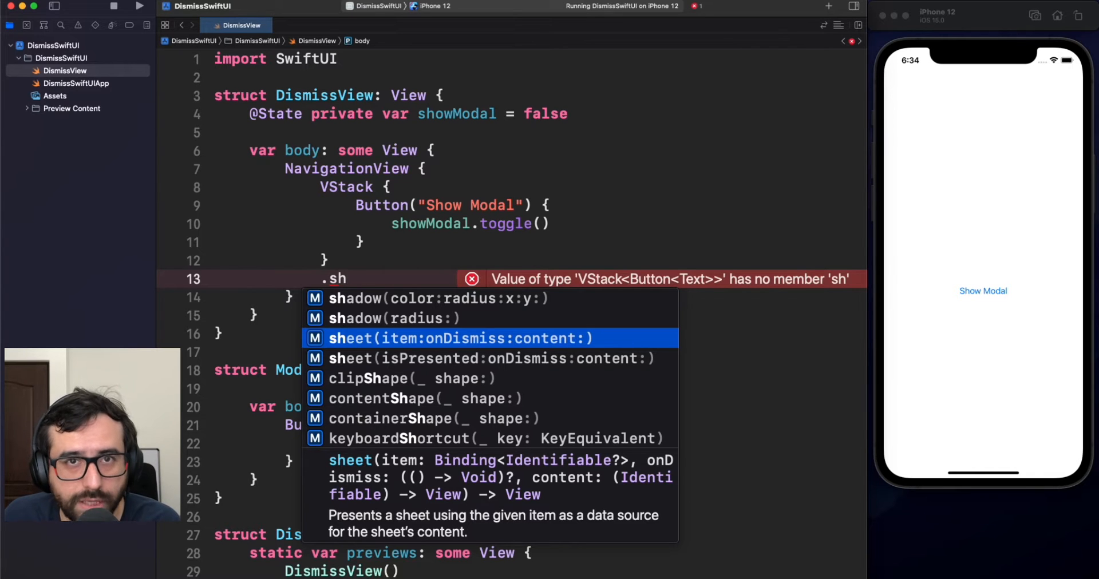
- Add a .sheet(isPresented: $showModal) with a 'Modal dismissed' print on dismiss, presenting ModalView()
key(down)
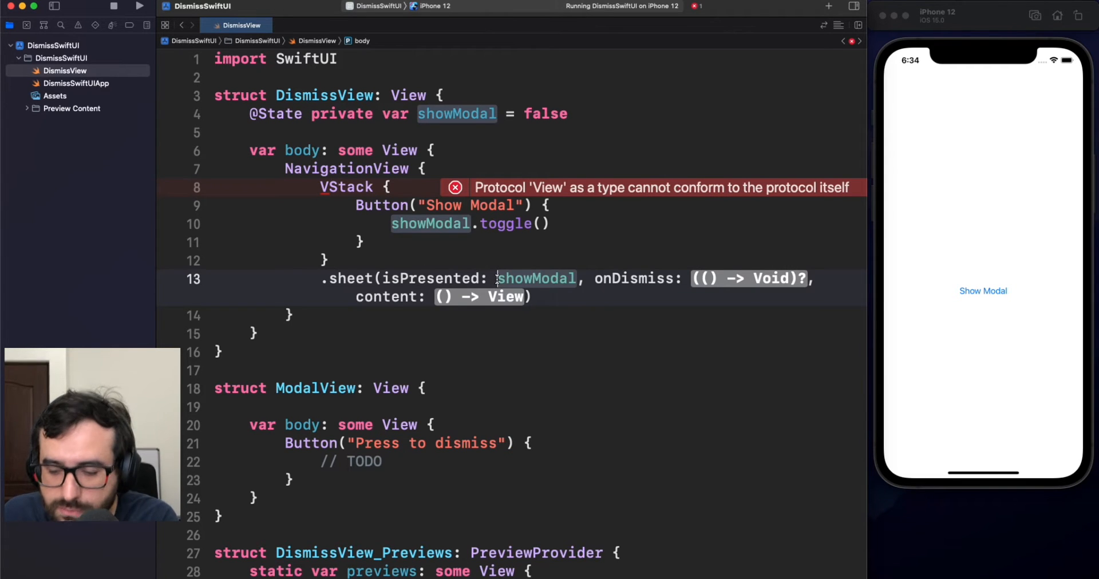
text($show)
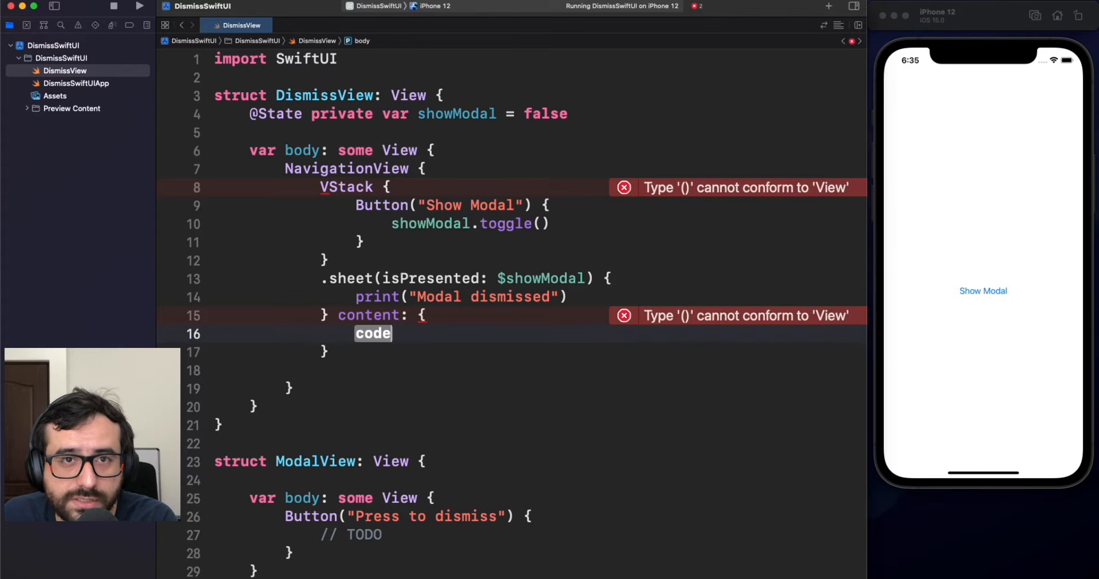
text(ModalView()
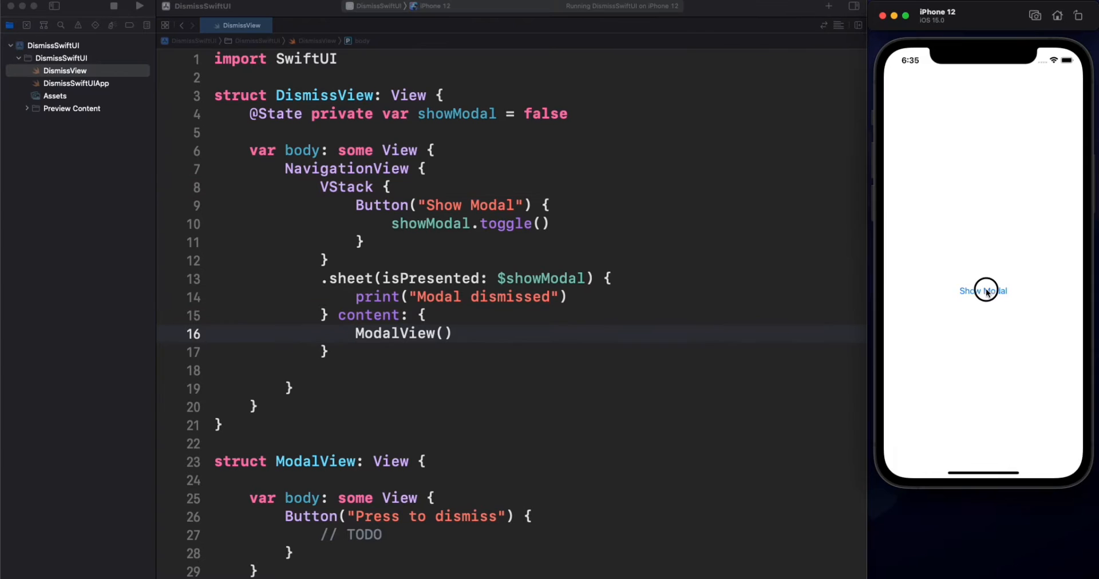
click(982, 290)
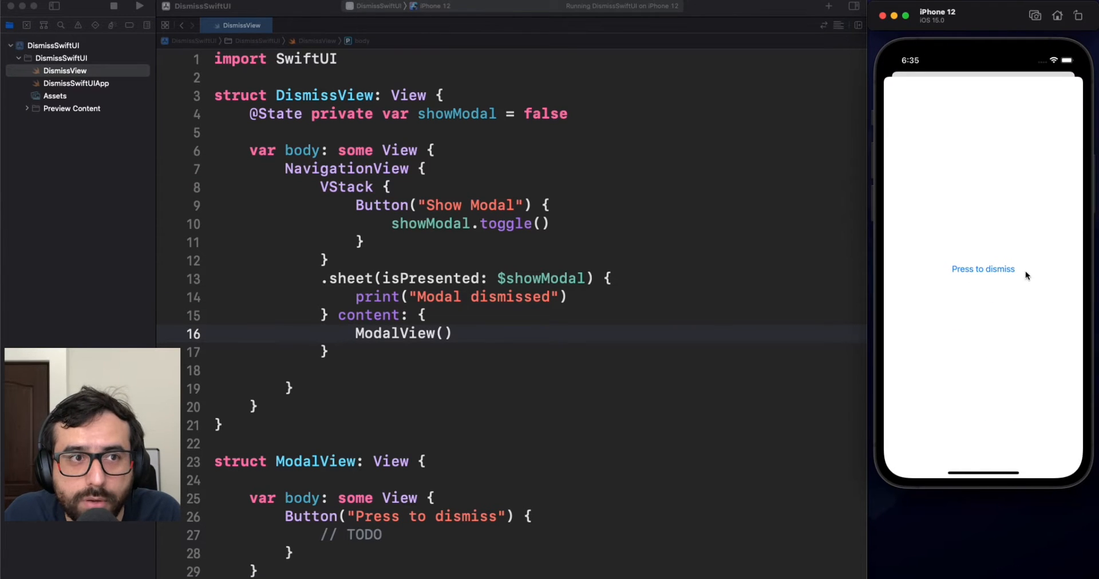
mouse_move(965, 287)
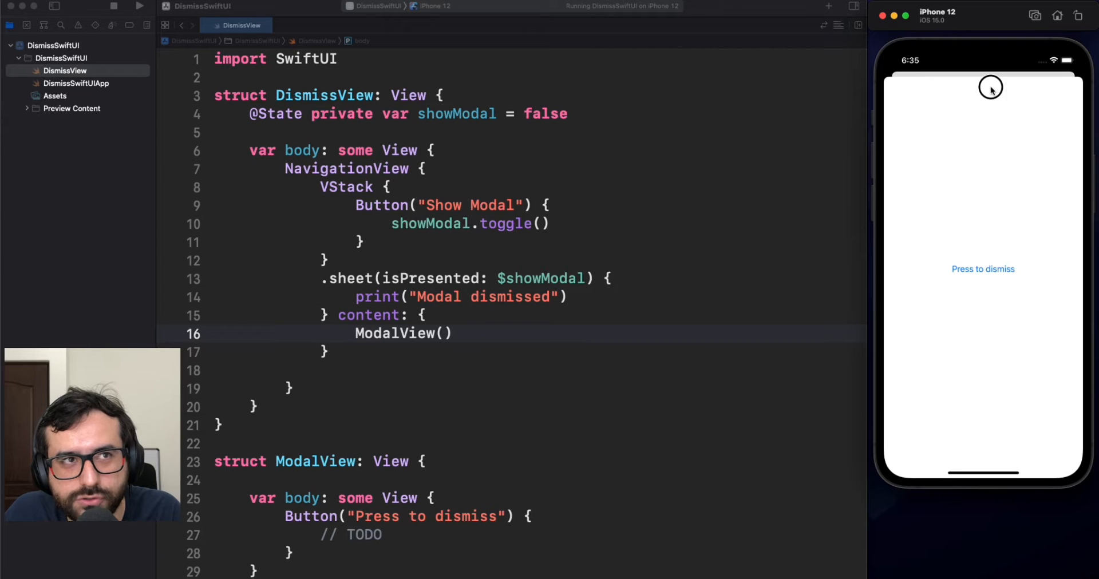
click(981, 269)
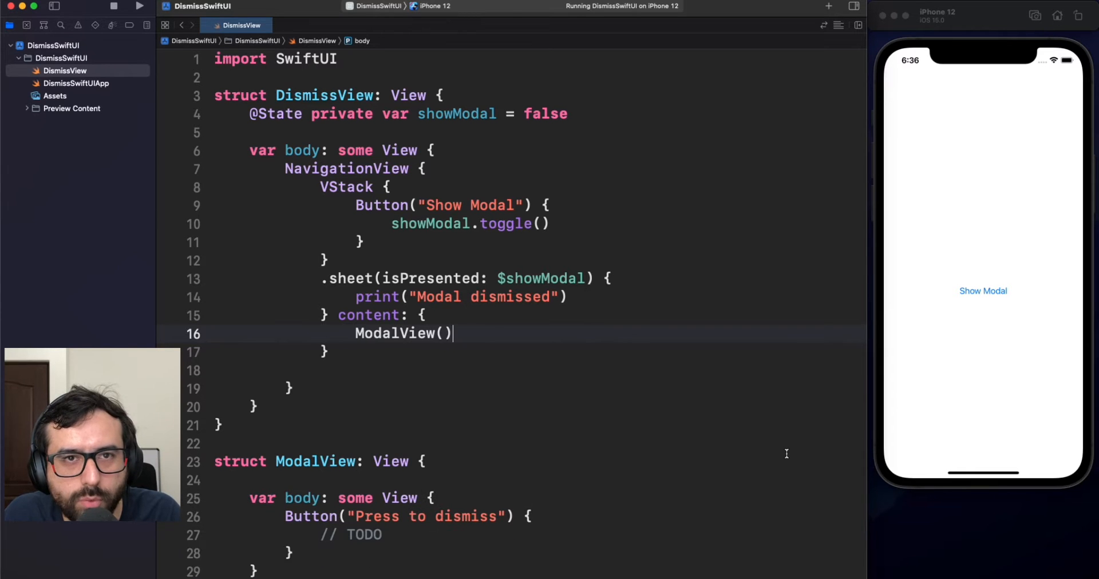
scroll(down, 3)
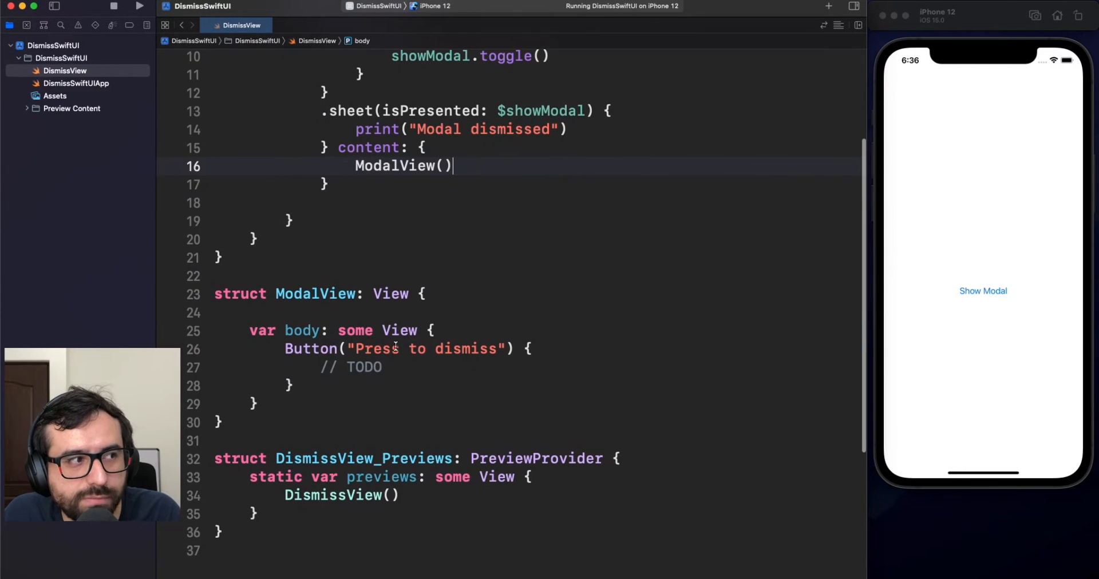
click(383, 366)
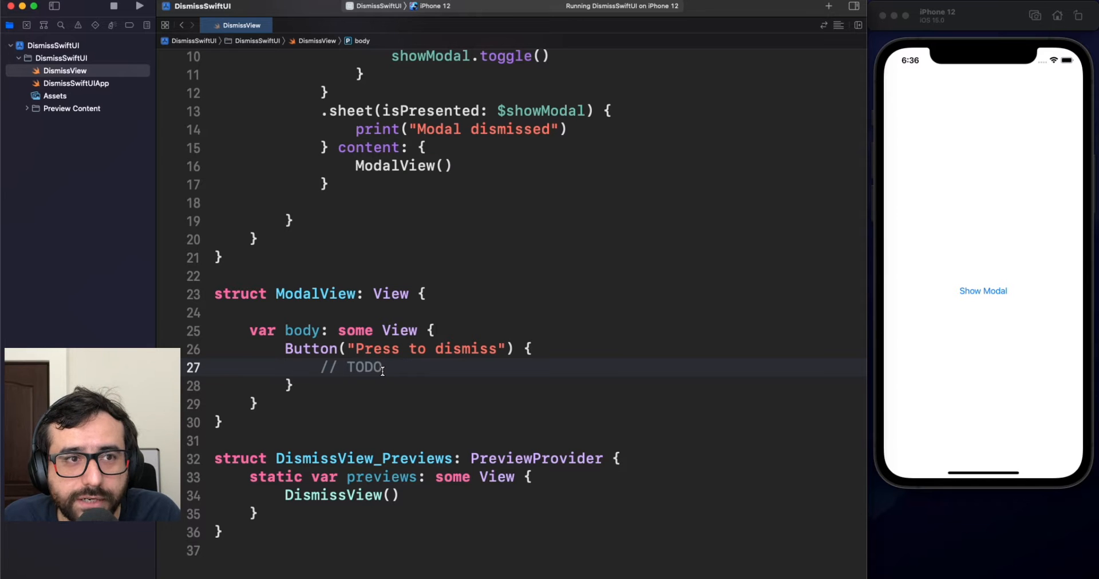
scroll(up, 3)
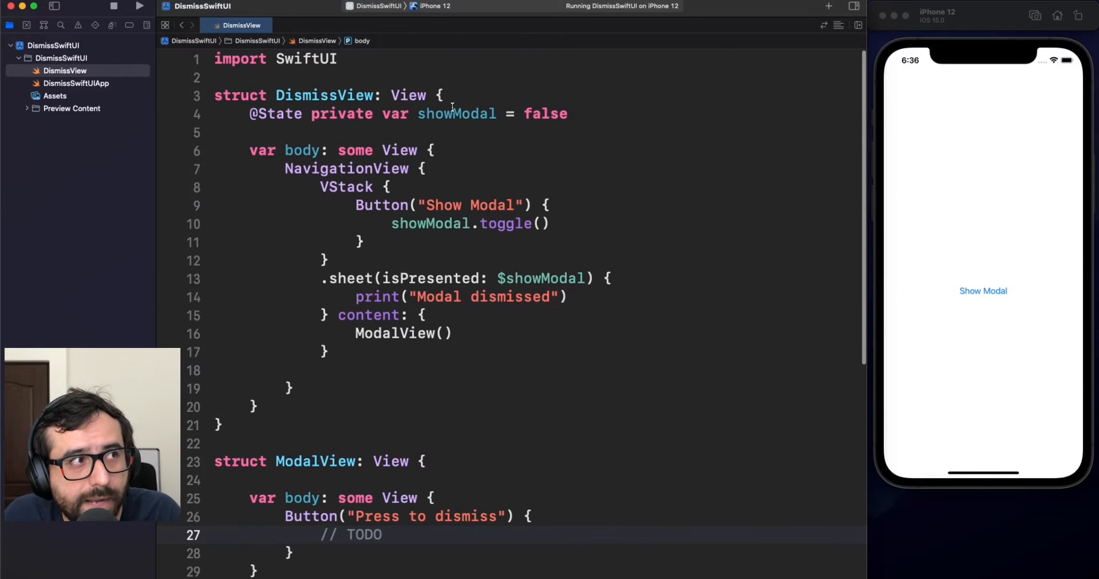
double_click(456, 113)
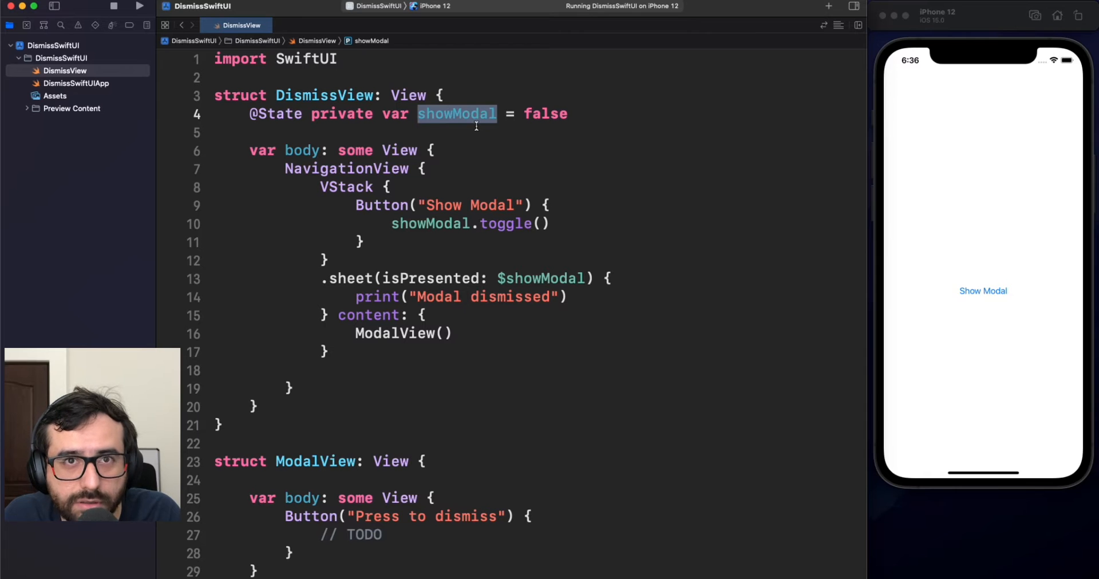
click(435, 480)
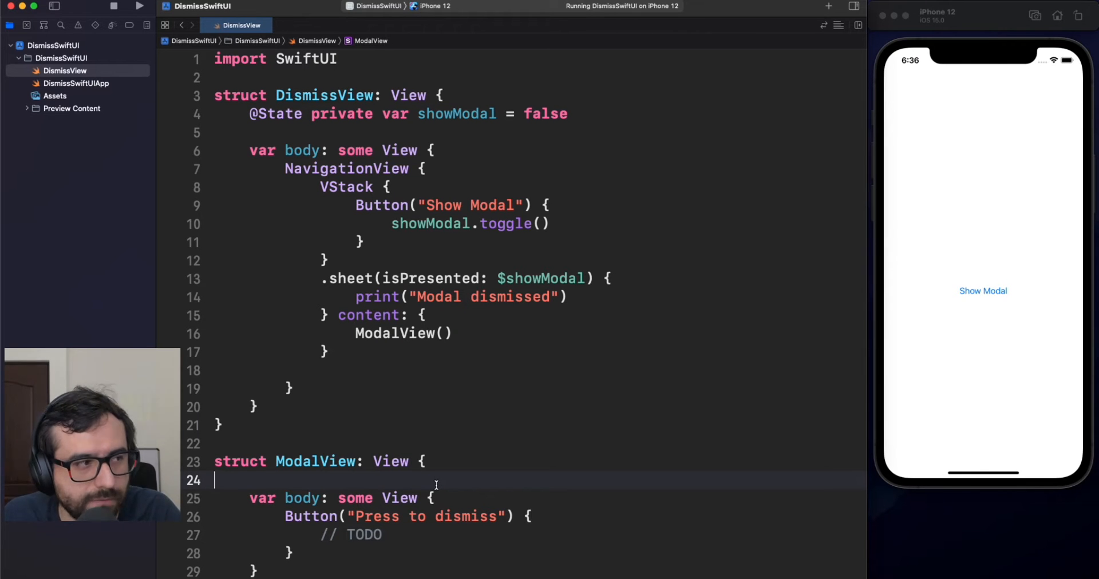
text(@Binding var isPresented: Bool)
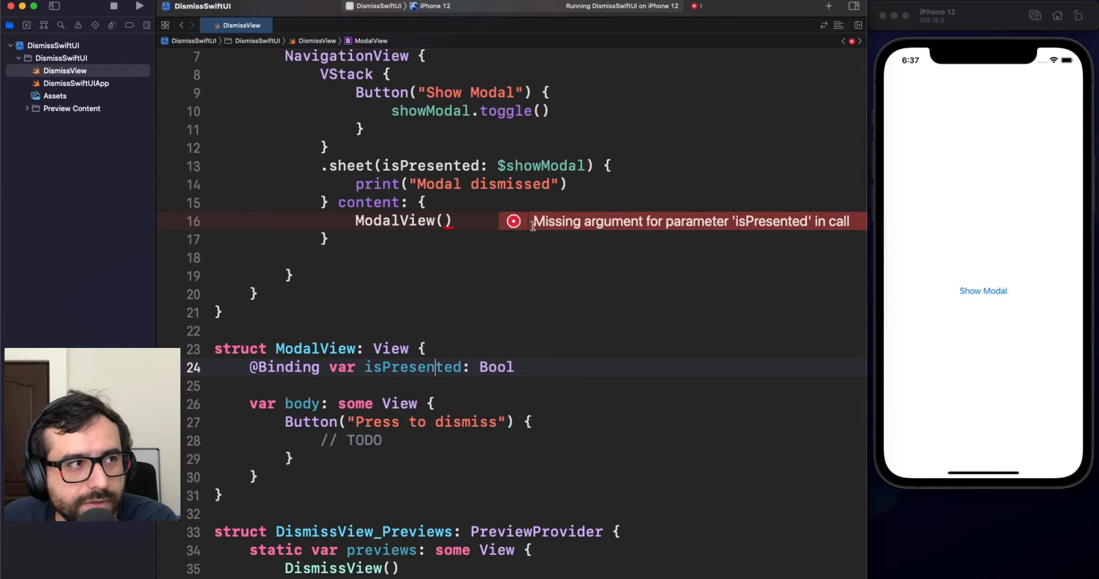
- Change the sheet content to ModalView(isPresented: $showModal)
text(isPresented: Binding<Bool>)
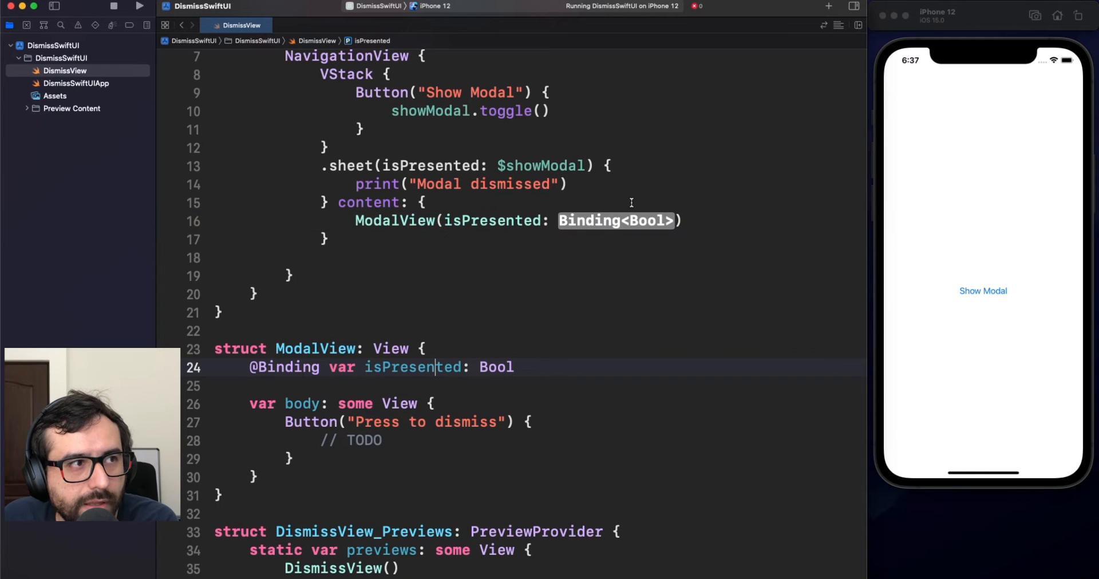
scroll(up, 3)
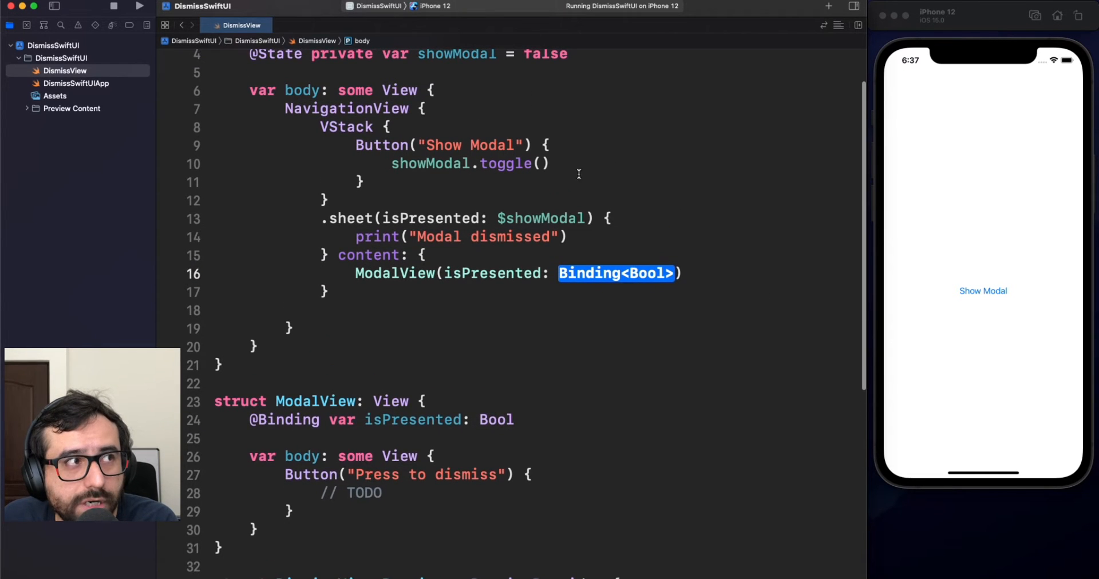
scroll(up, 3)
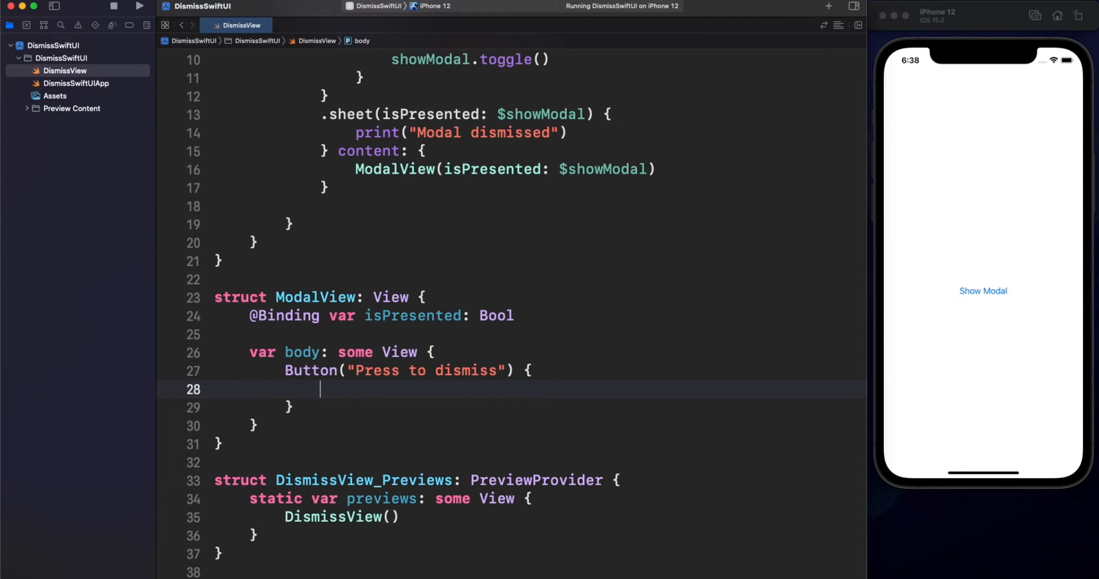
- Set 'isPresented = false' in the dismiss button and test opening and closing the modal in the simulator
text(isPresented = false)
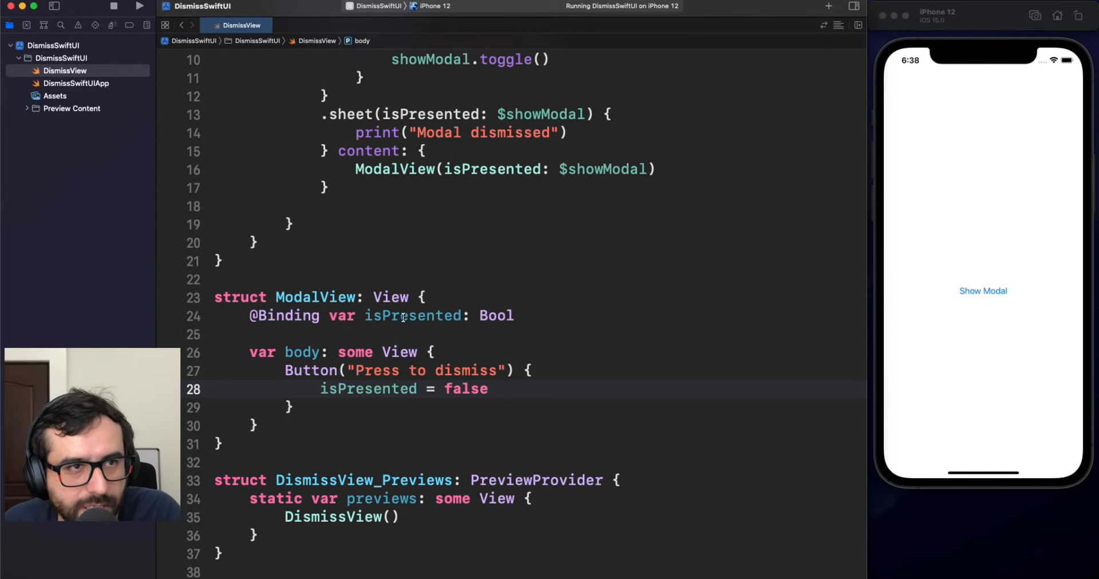
scroll(up, 3)
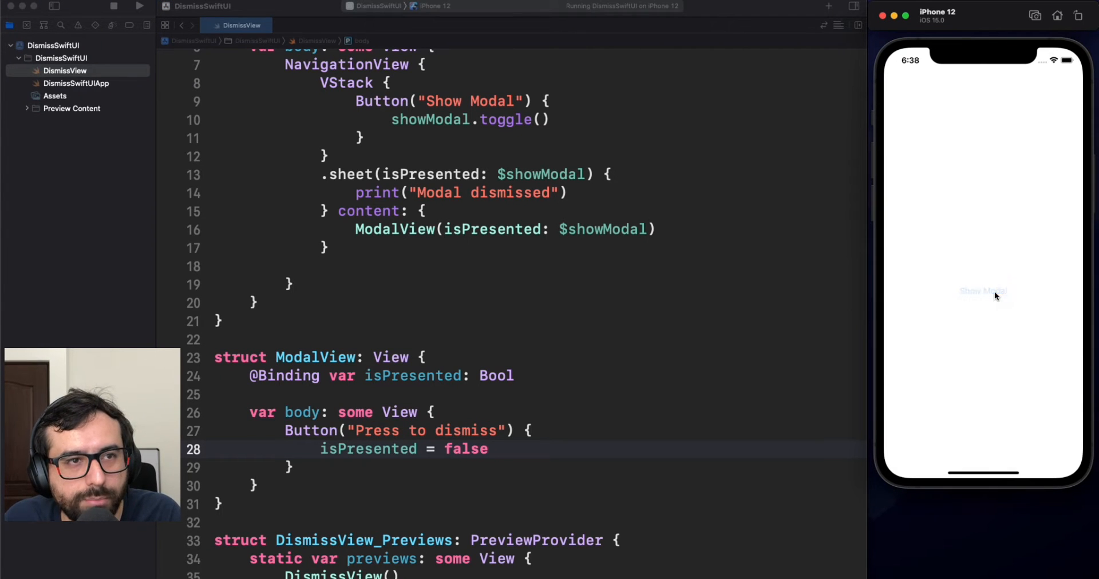
click(982, 291)
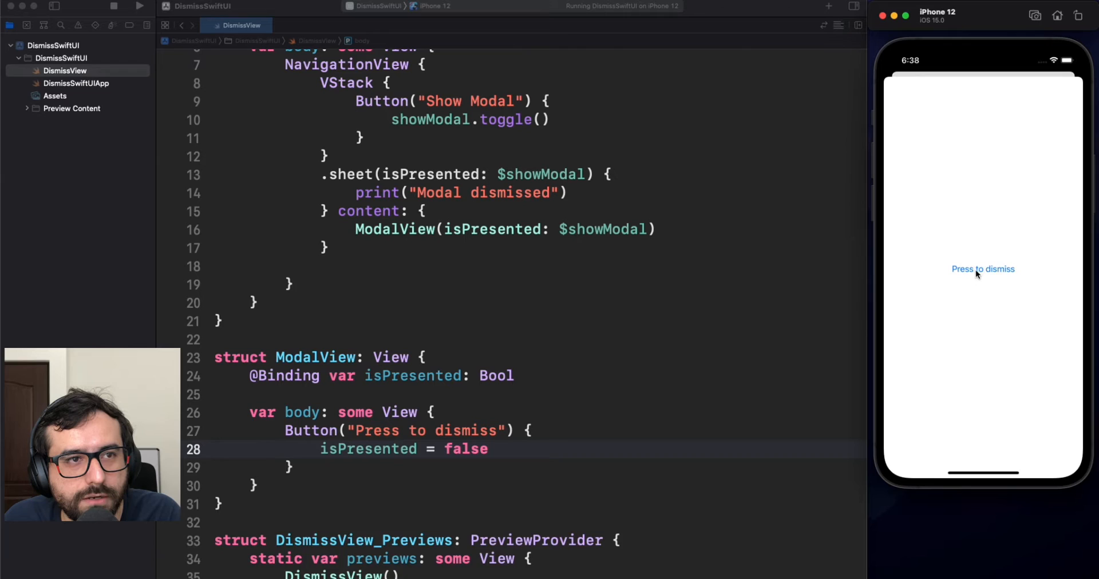
click(982, 269)
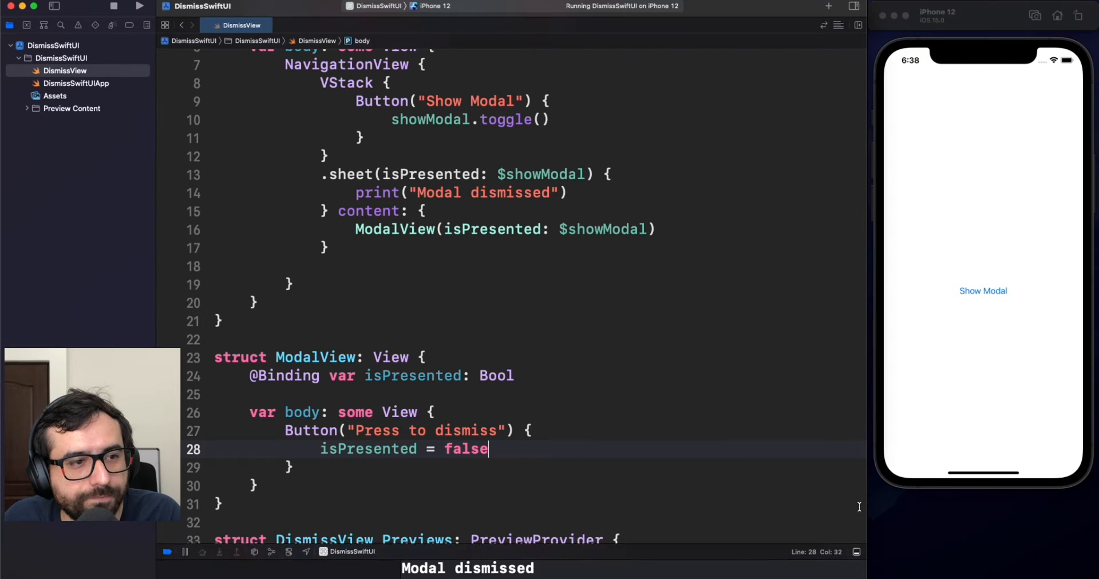
scroll(up, 3)
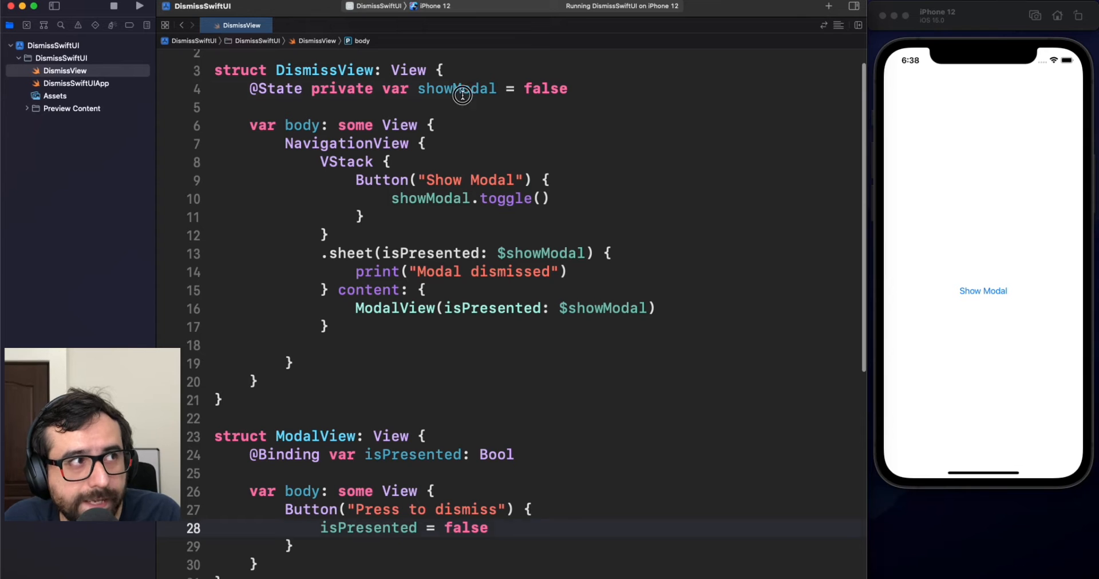
click(461, 88)
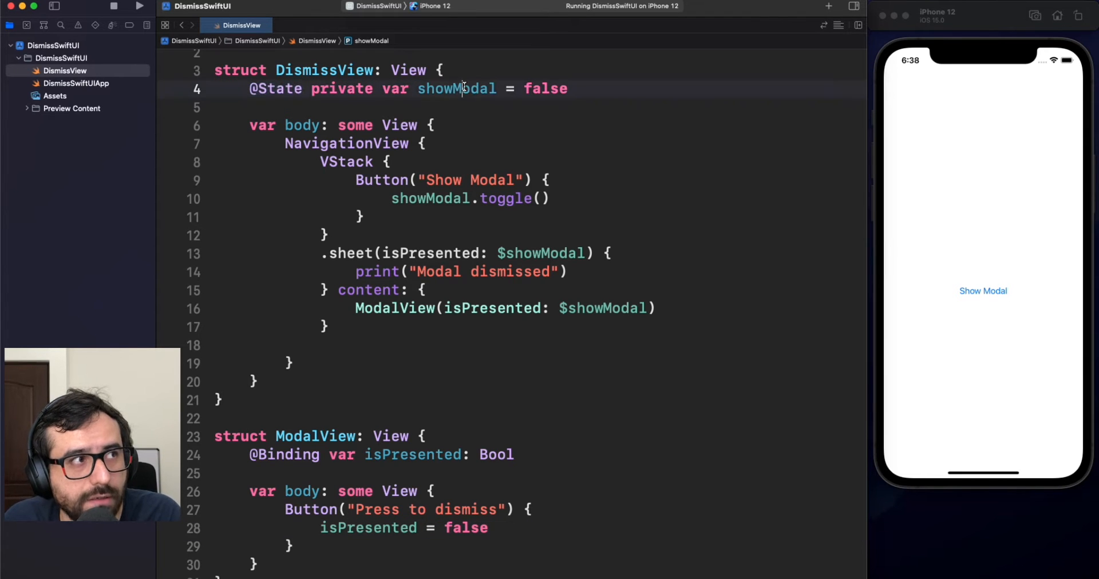
double_click(457, 88)
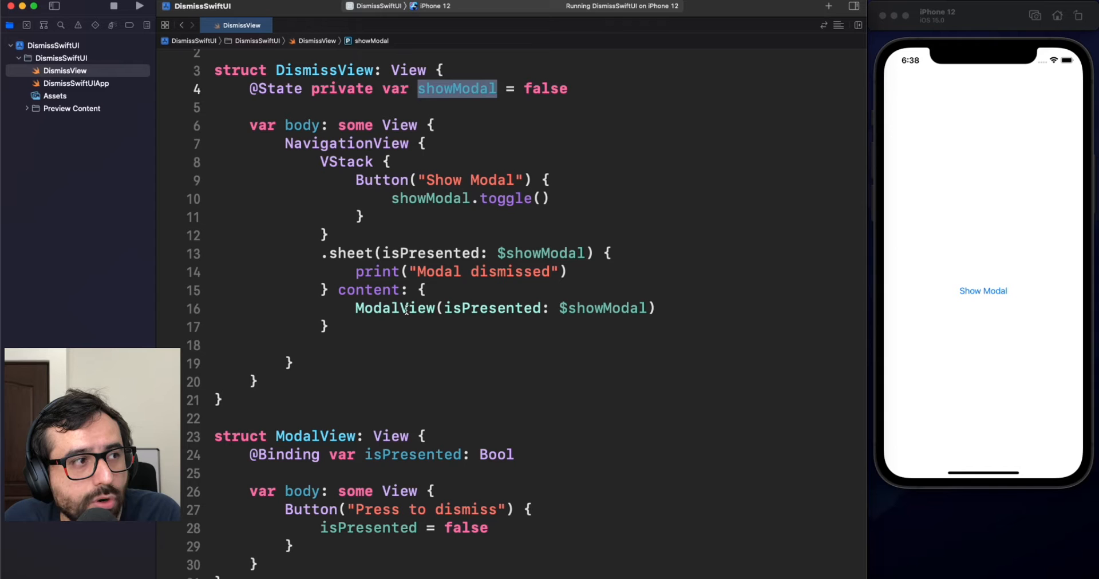
double_click(412, 454)
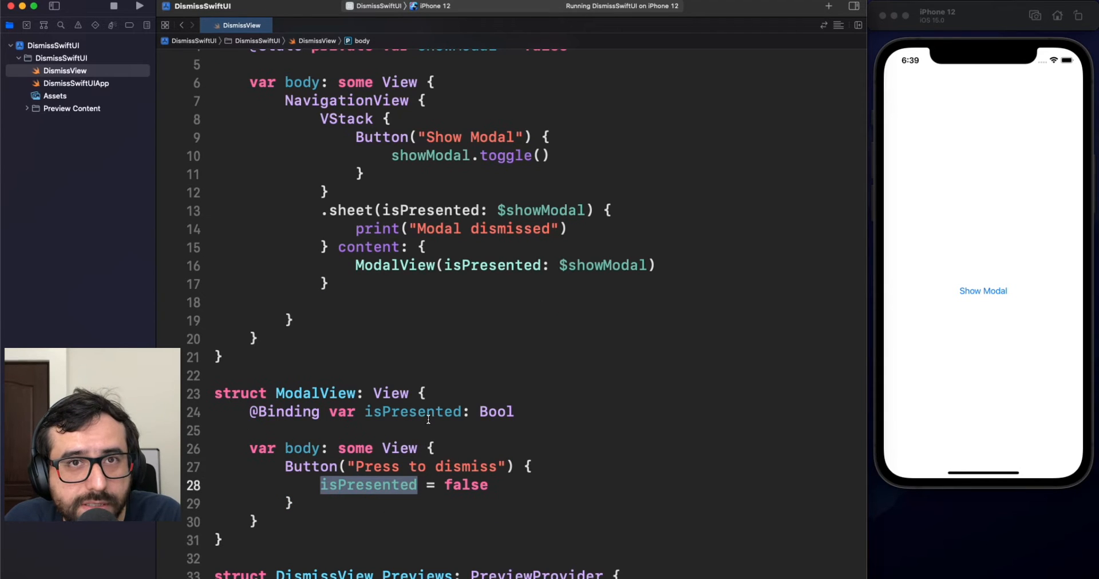
scroll(up, 3)
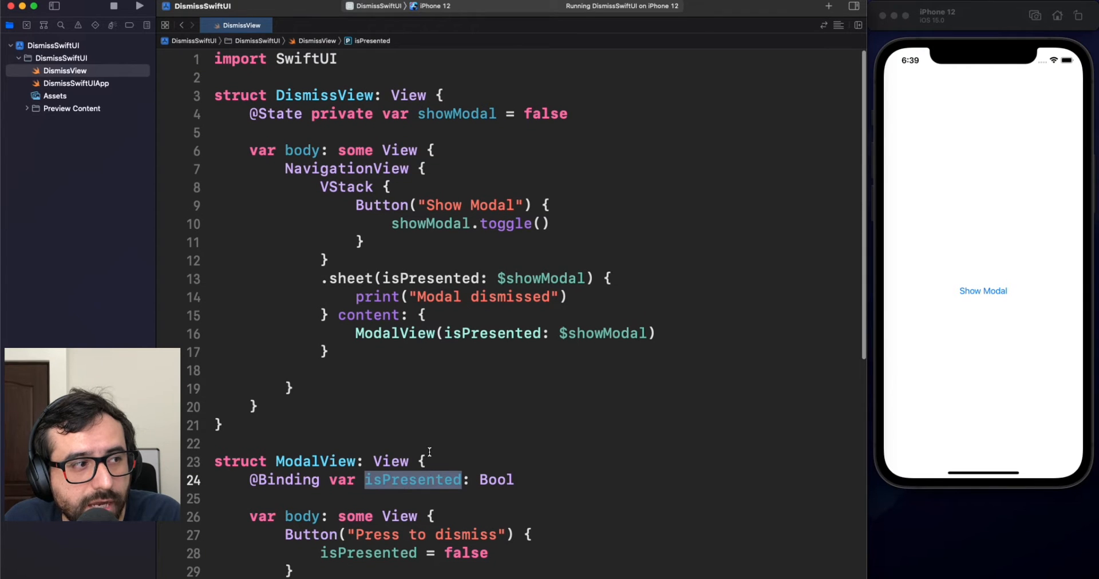
double_click(457, 113)
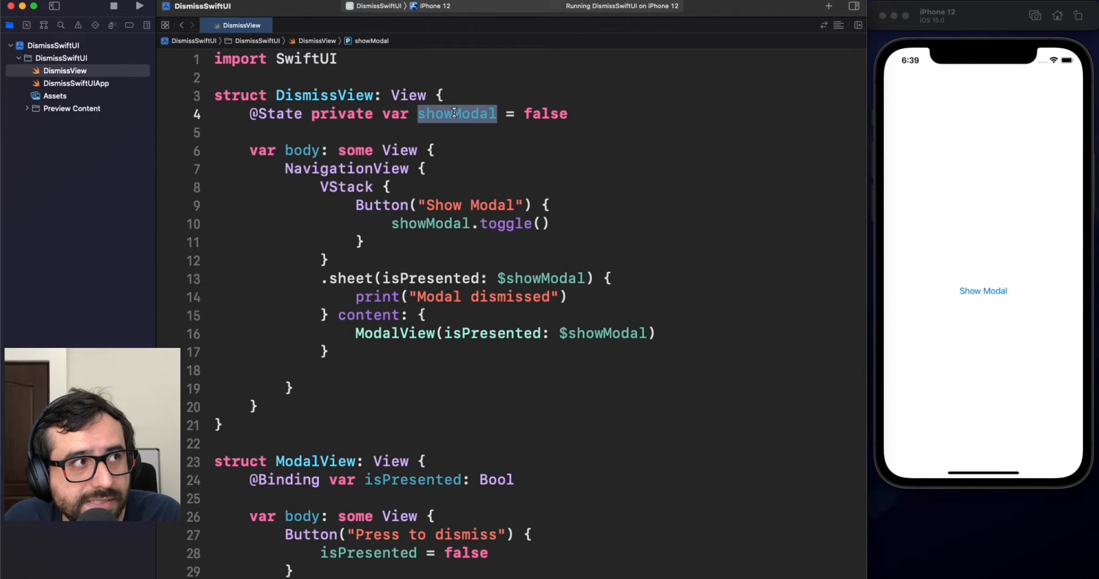
mouse_move(468, 113)
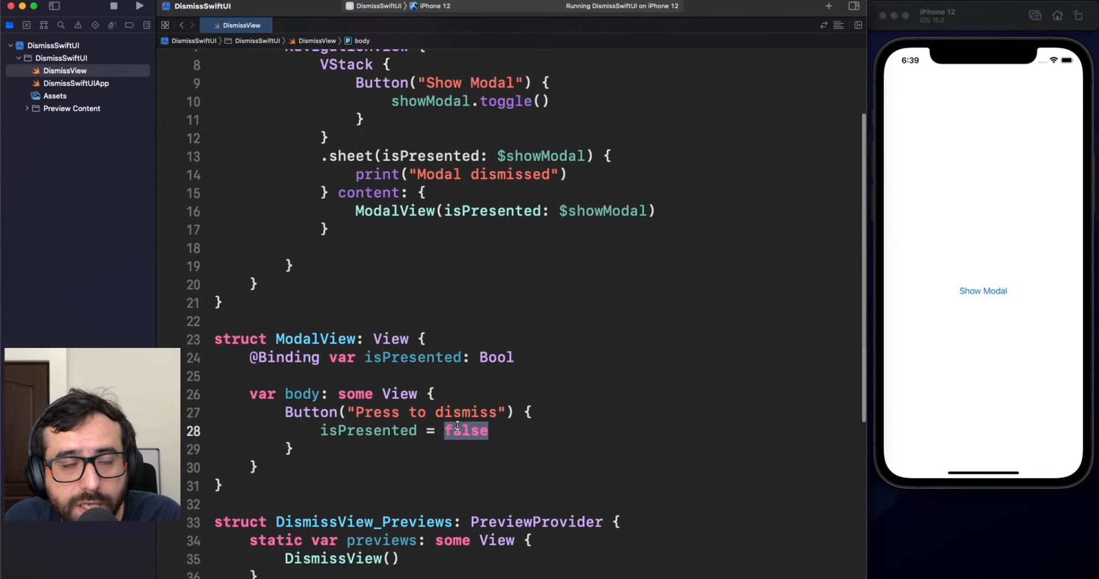
scroll(up, 3)
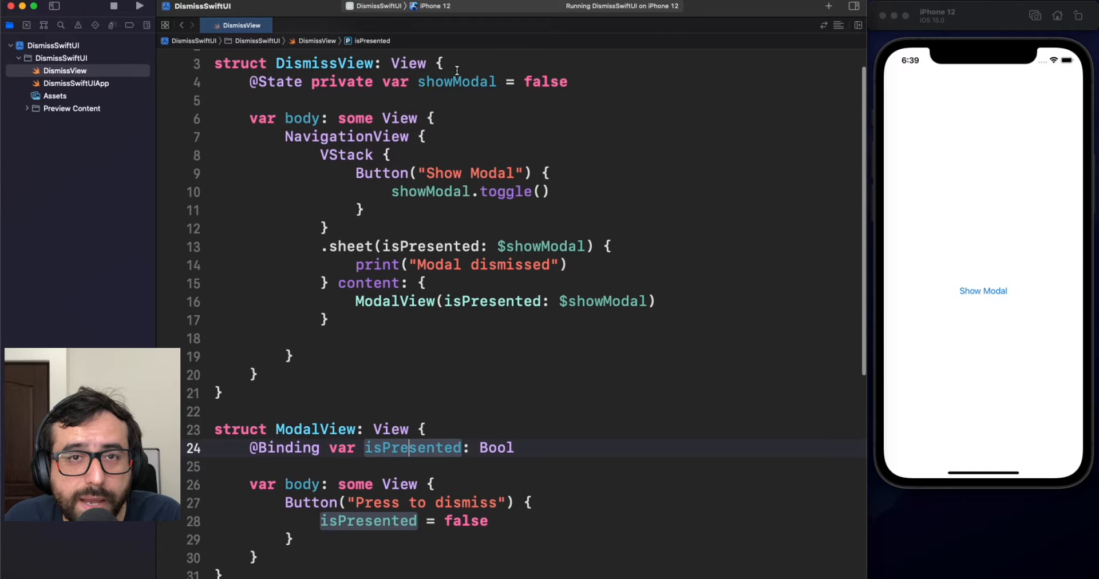
double_click(456, 82)
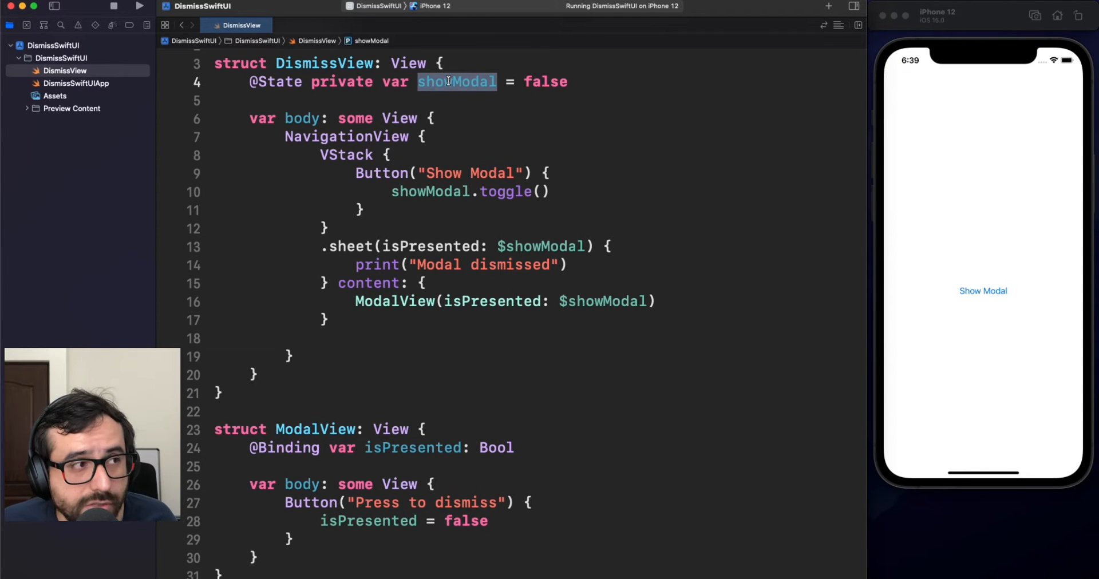
scroll(down, 3)
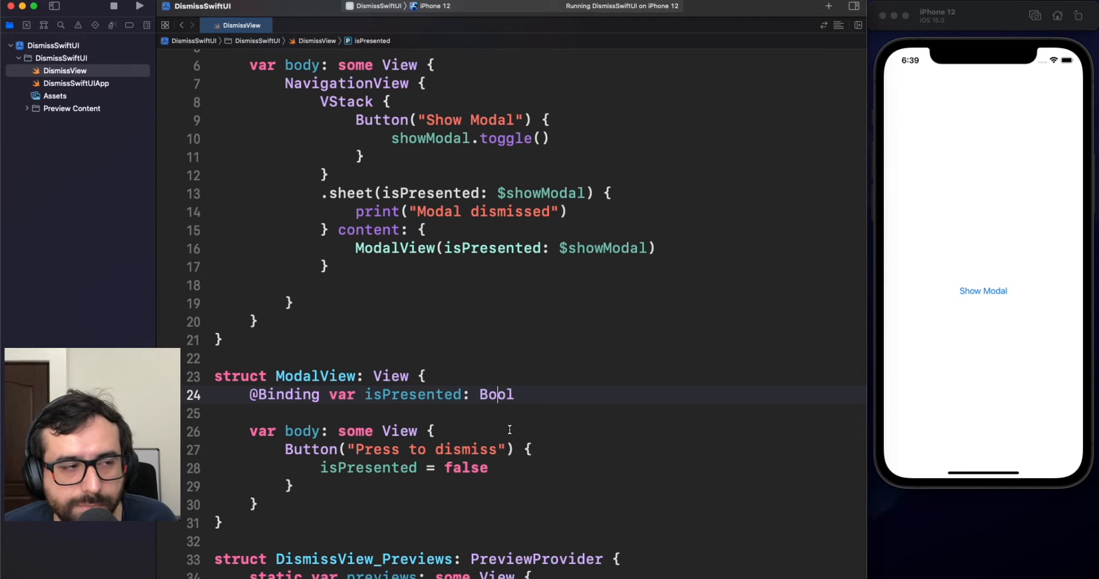
double_click(367, 448)
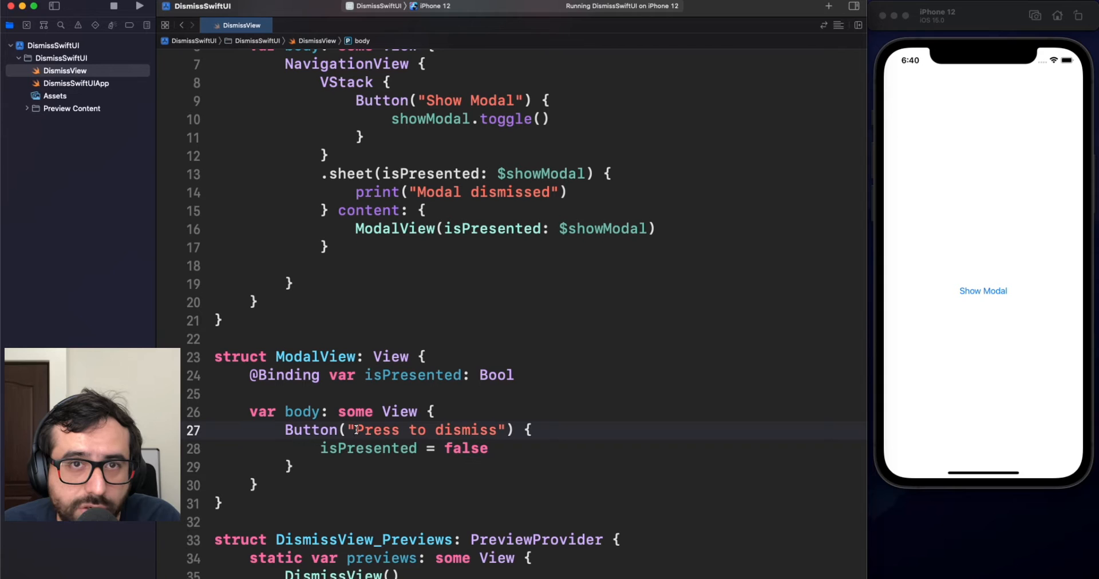
double_click(311, 430)
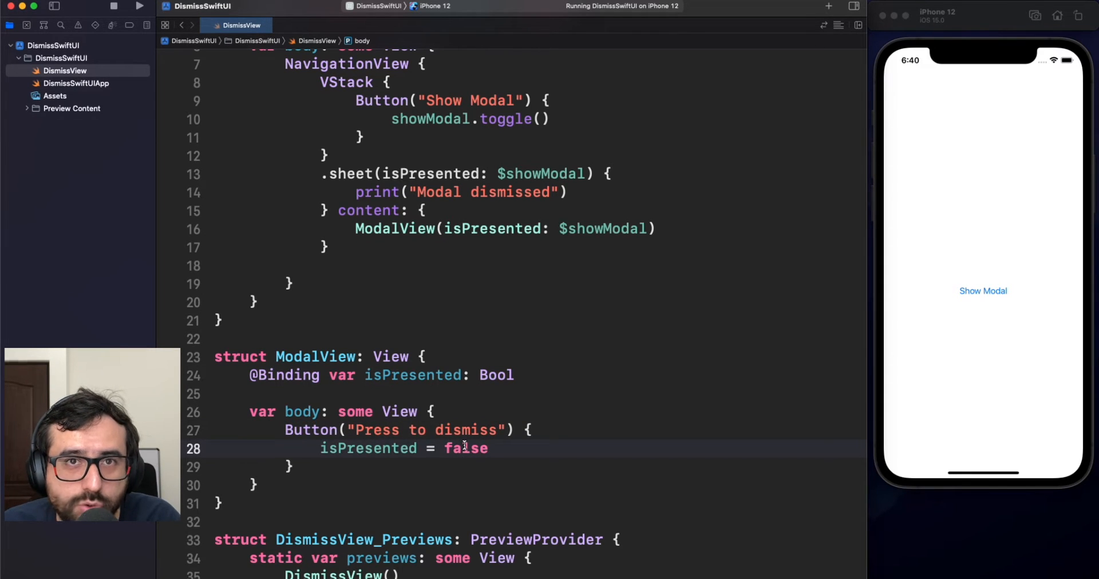
scroll(up, 3)
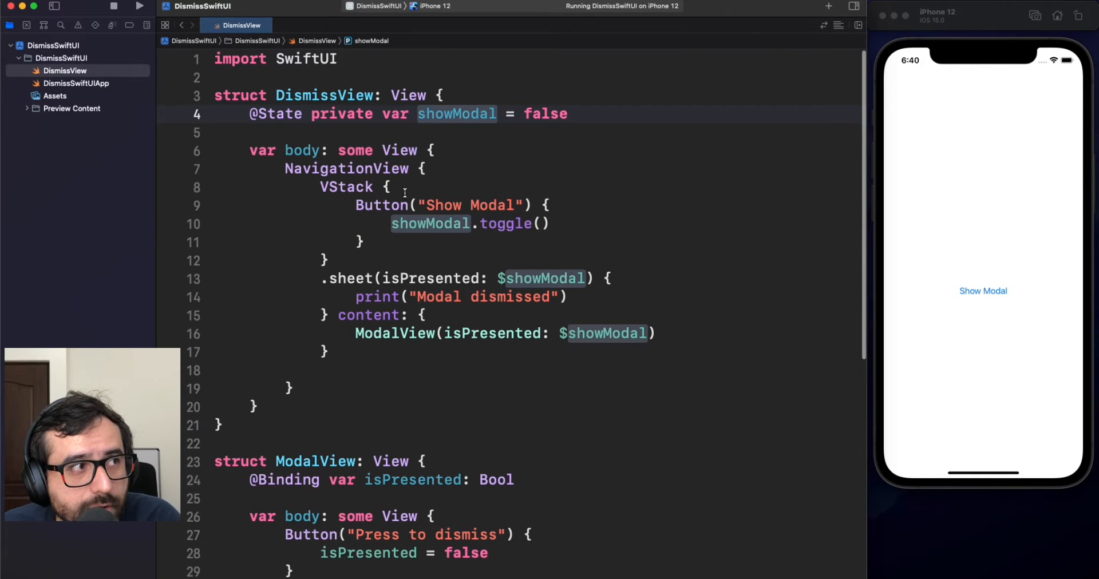
click(430, 224)
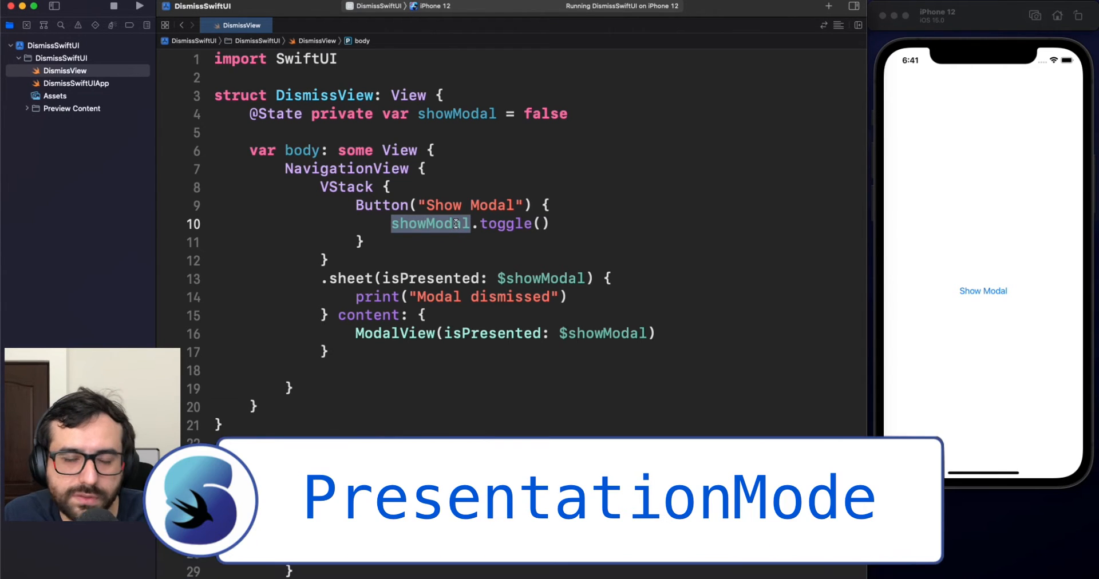
scroll(down, 3)
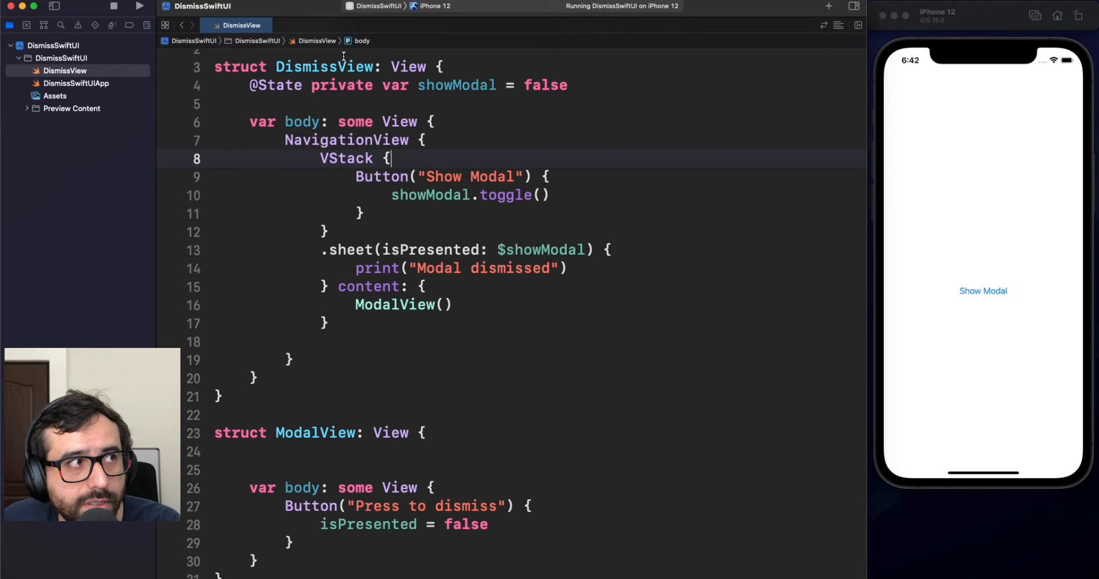
double_click(457, 85)
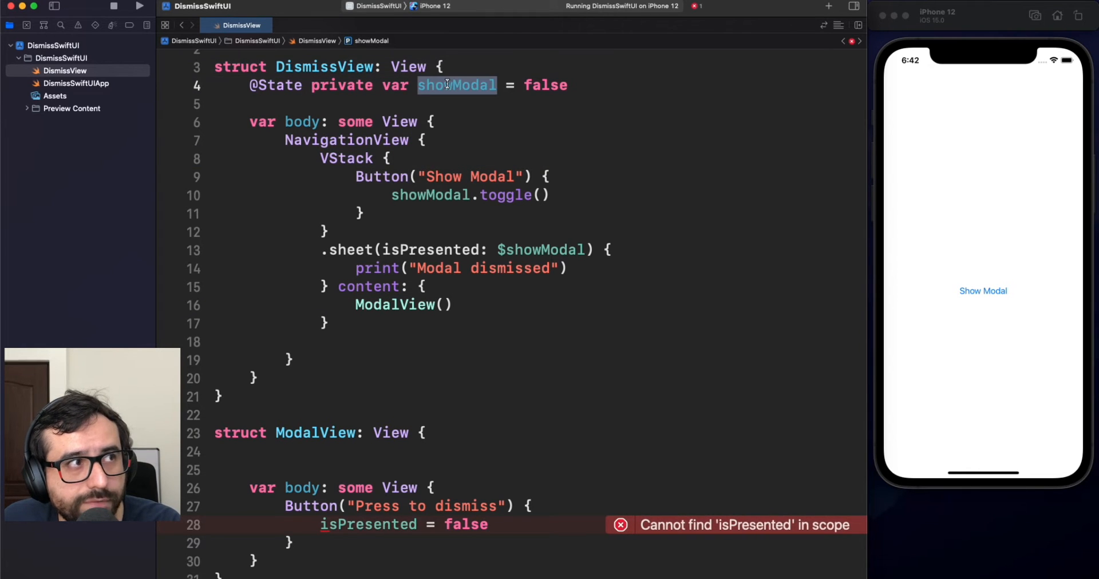
scroll(down, 3)
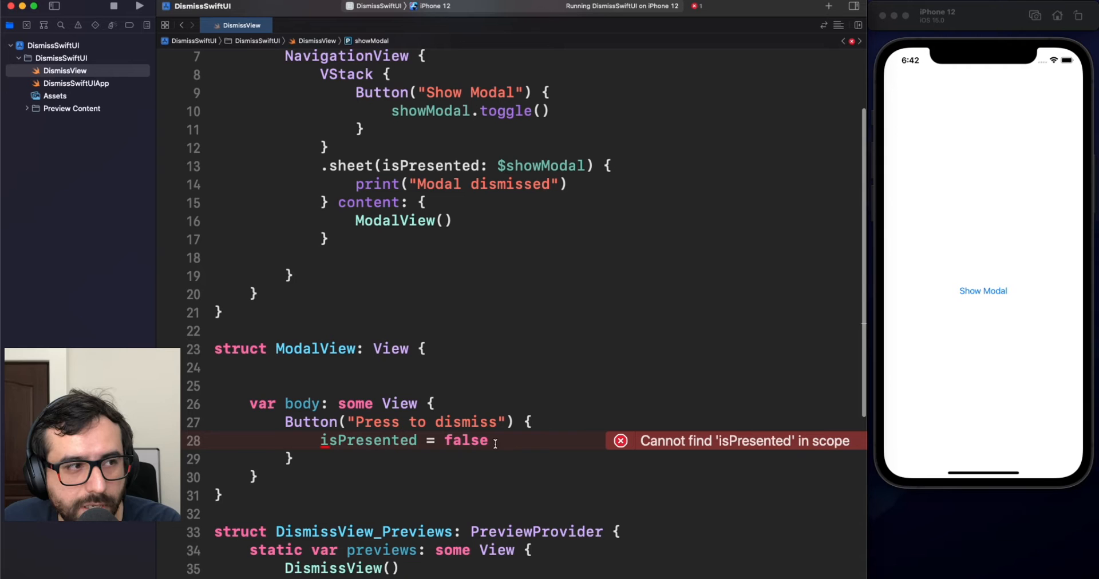
click(280, 367)
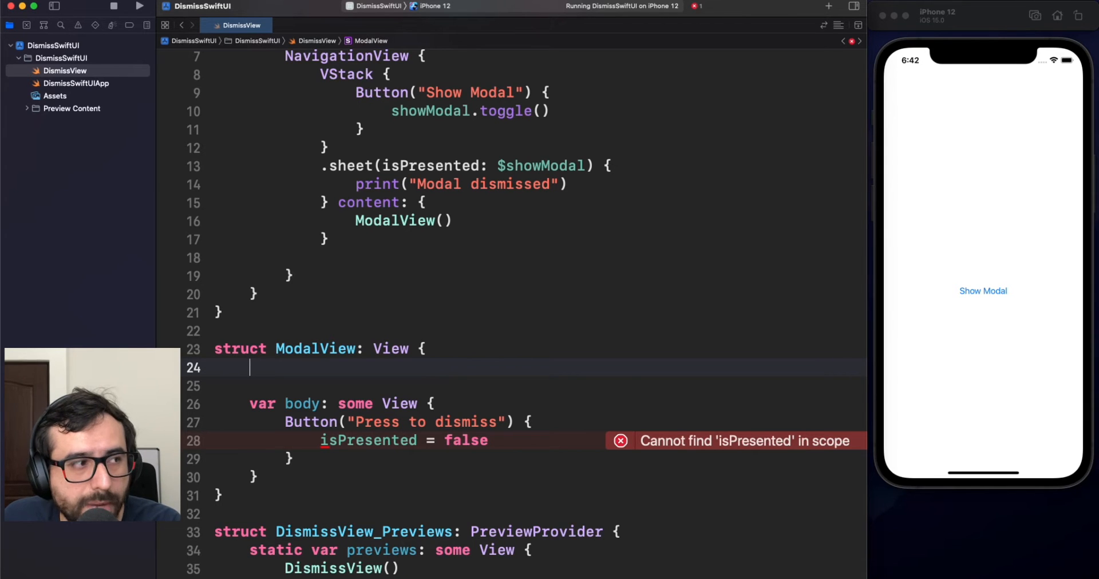
text(@Environment()
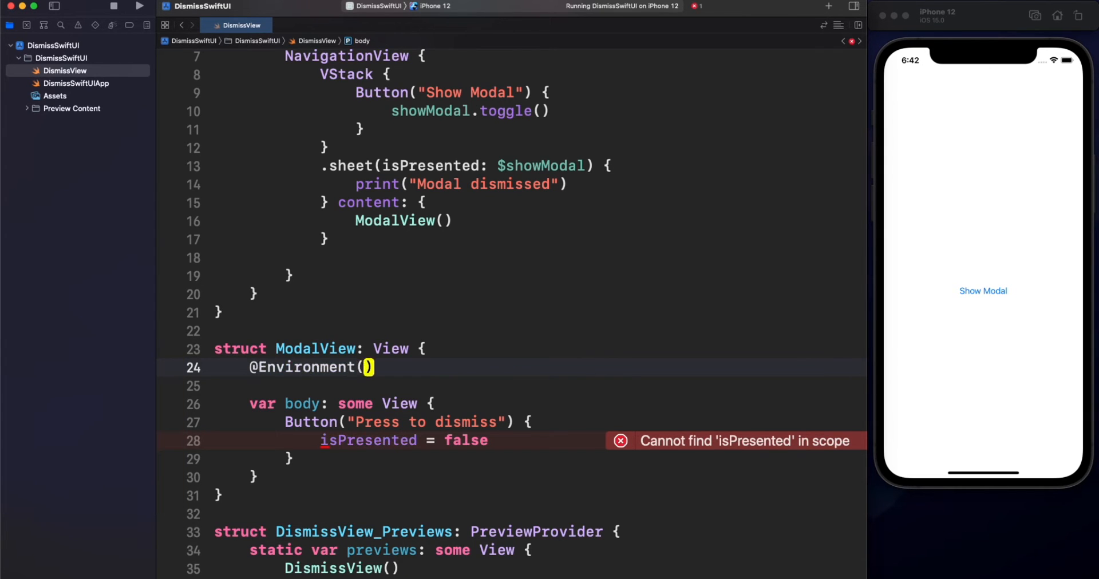
text(\.)
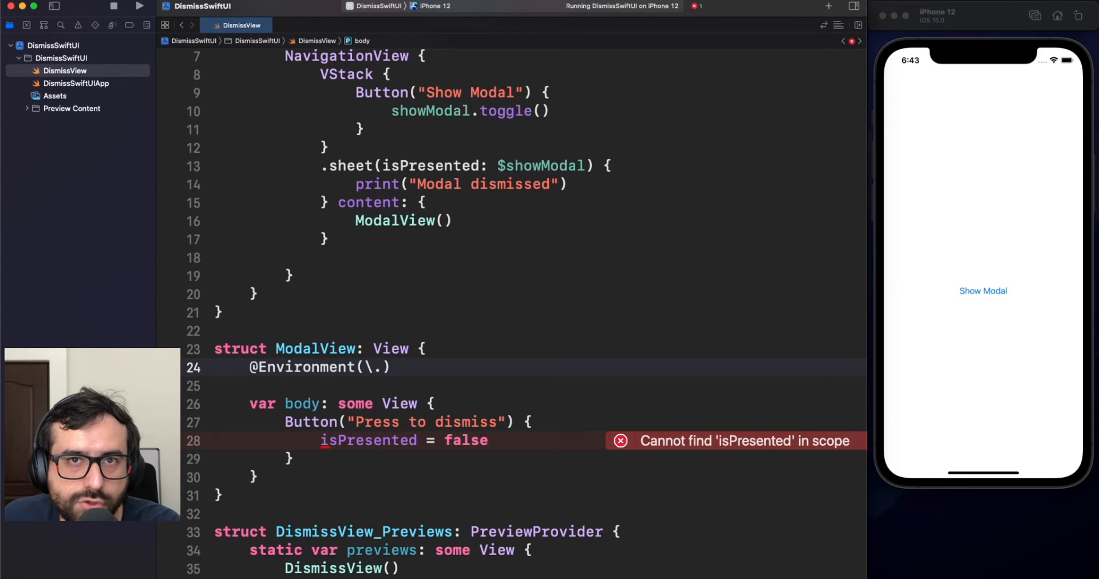
text(presentation)
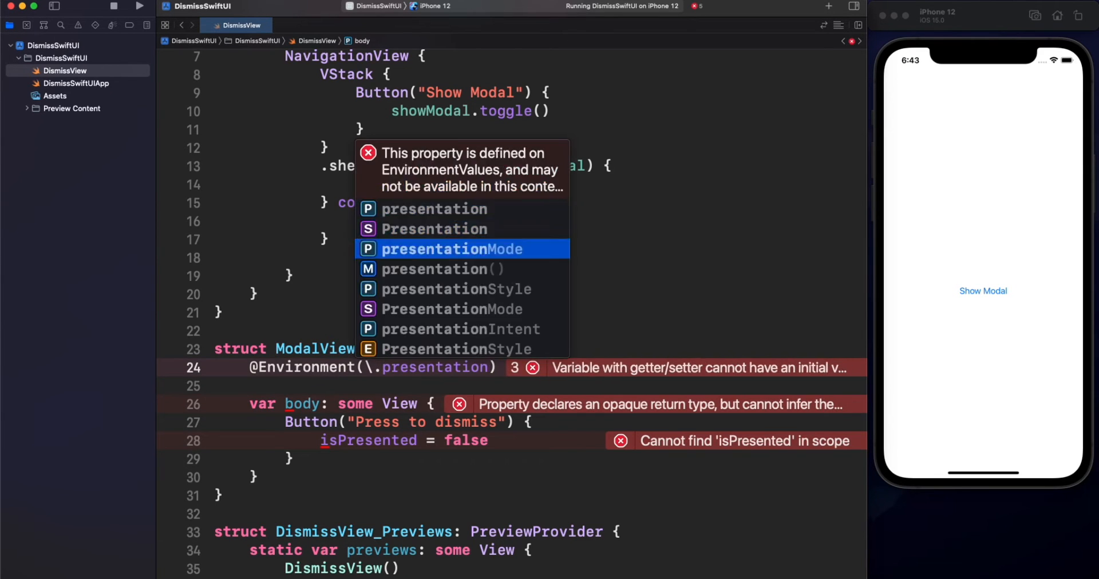
click(452, 249)
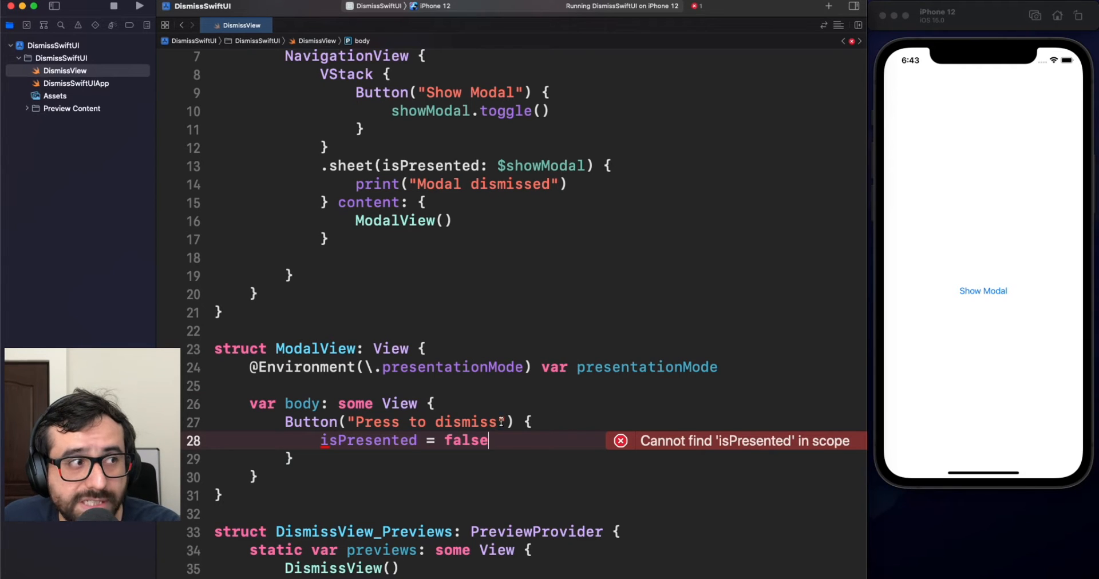
- Start replacing the isPresented assignment with a presentationMode.wrappedValue call
double_click(368, 440)
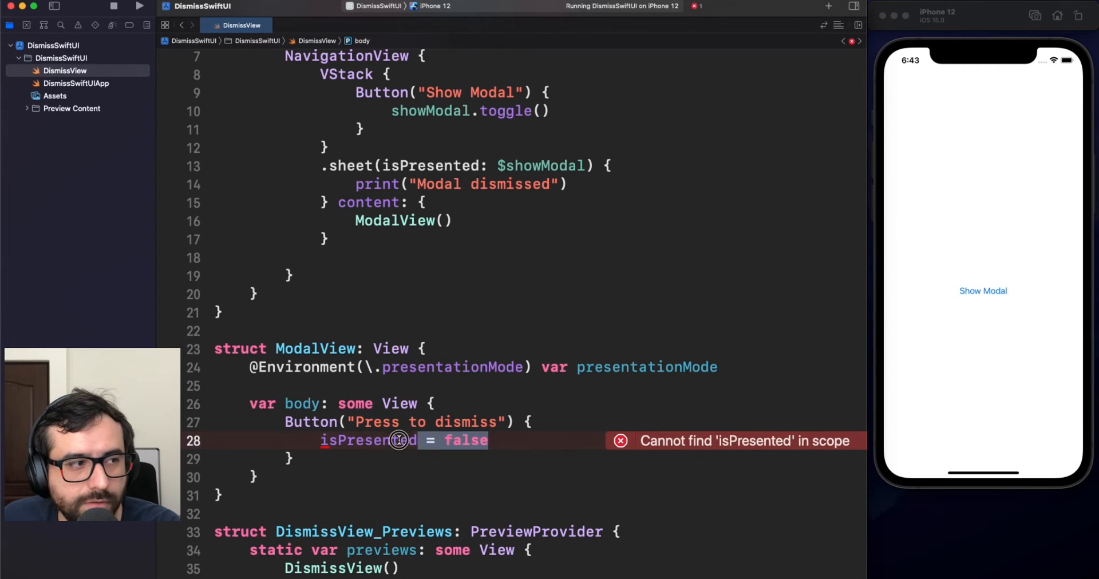
text(presentationMode.w)
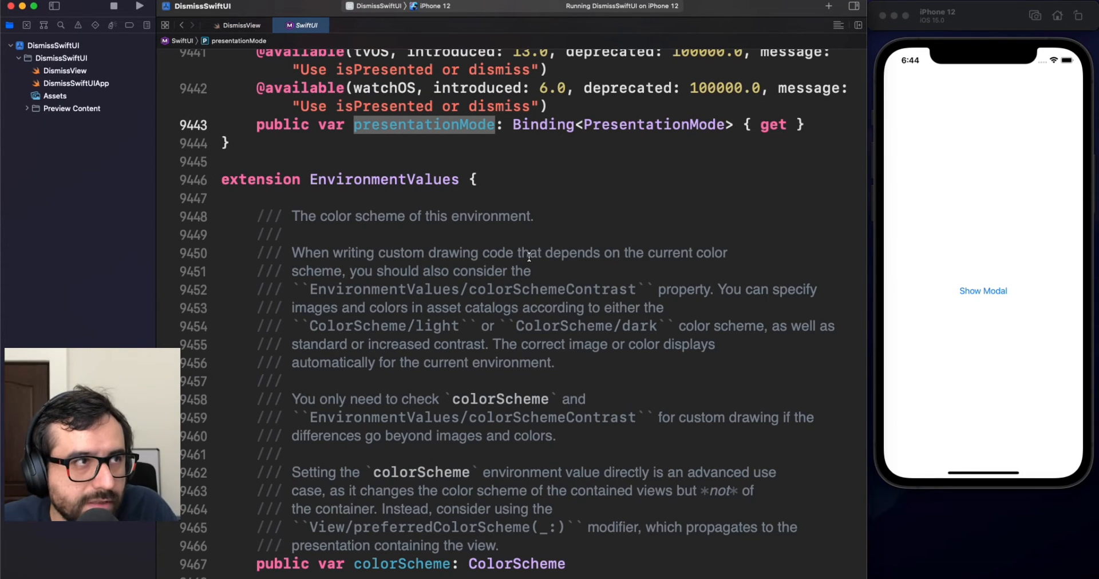
- Jump to SwiftUI's PresentationMode definition, then return to the DismissView source
click(673, 124)
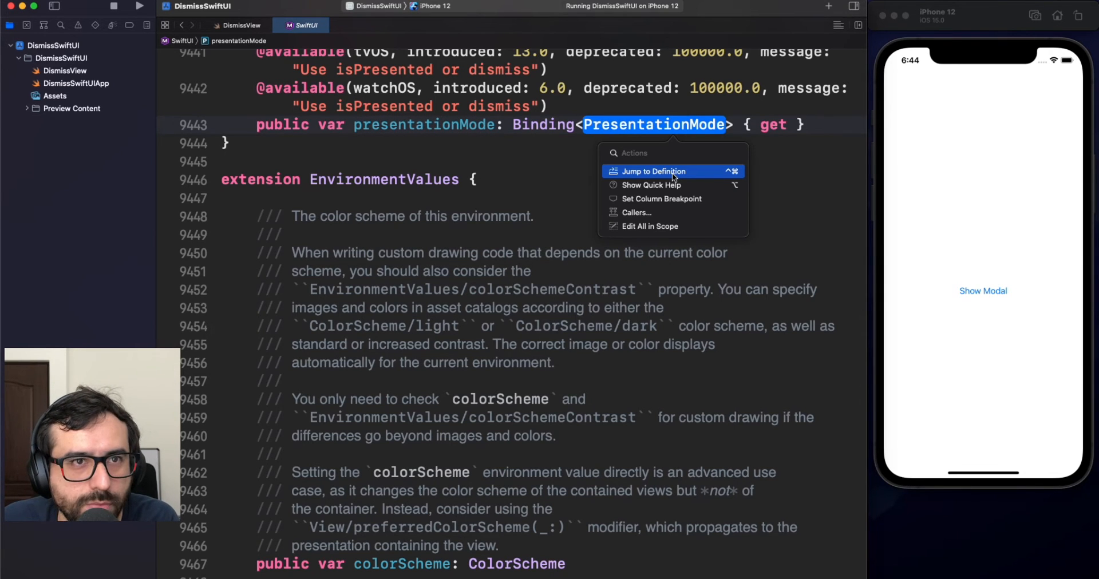
click(654, 170)
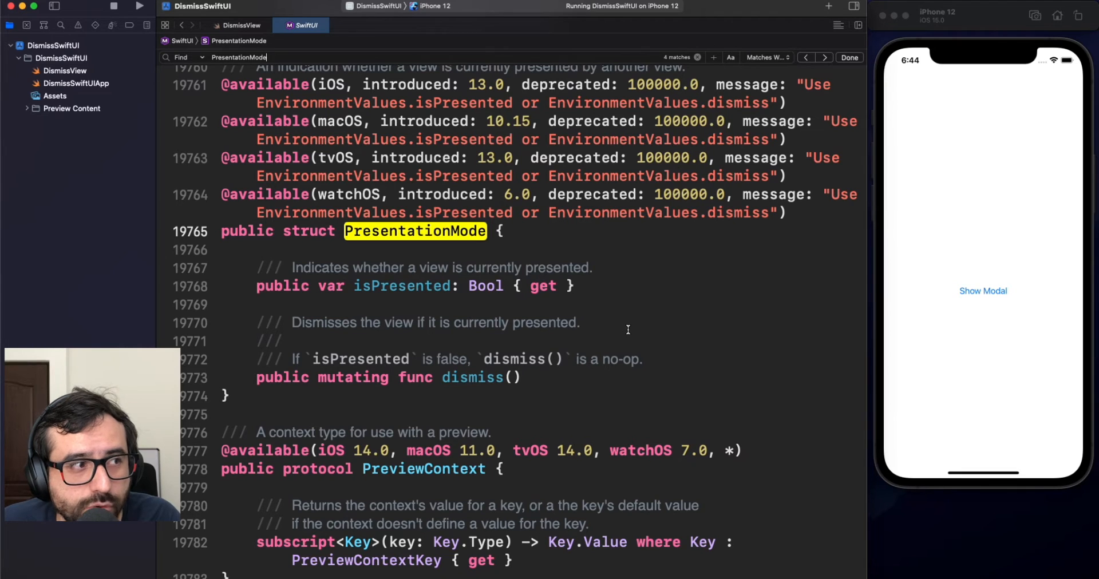
mouse_move(491, 372)
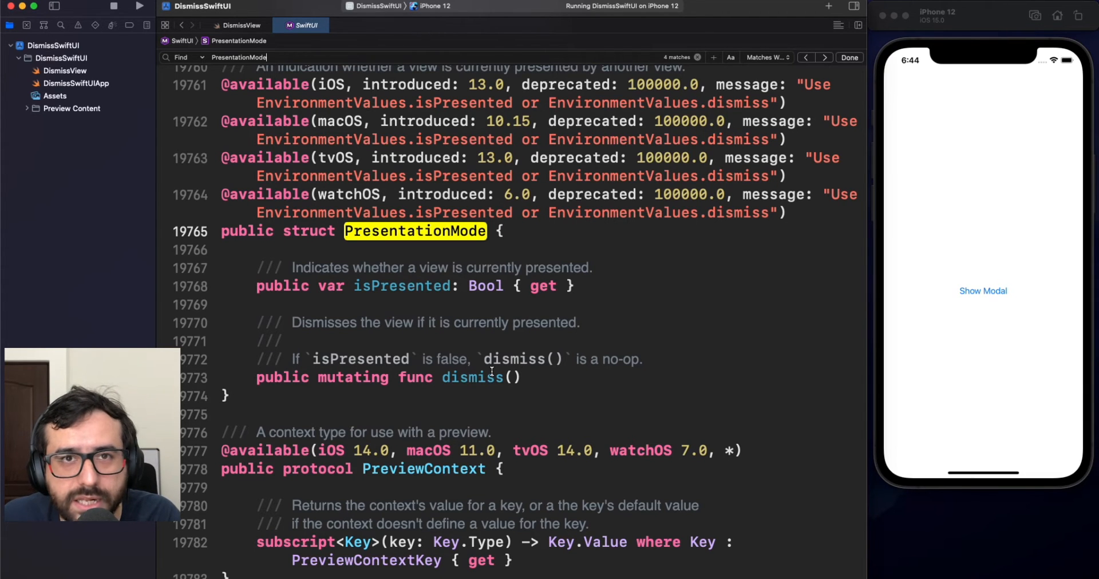
click(240, 25)
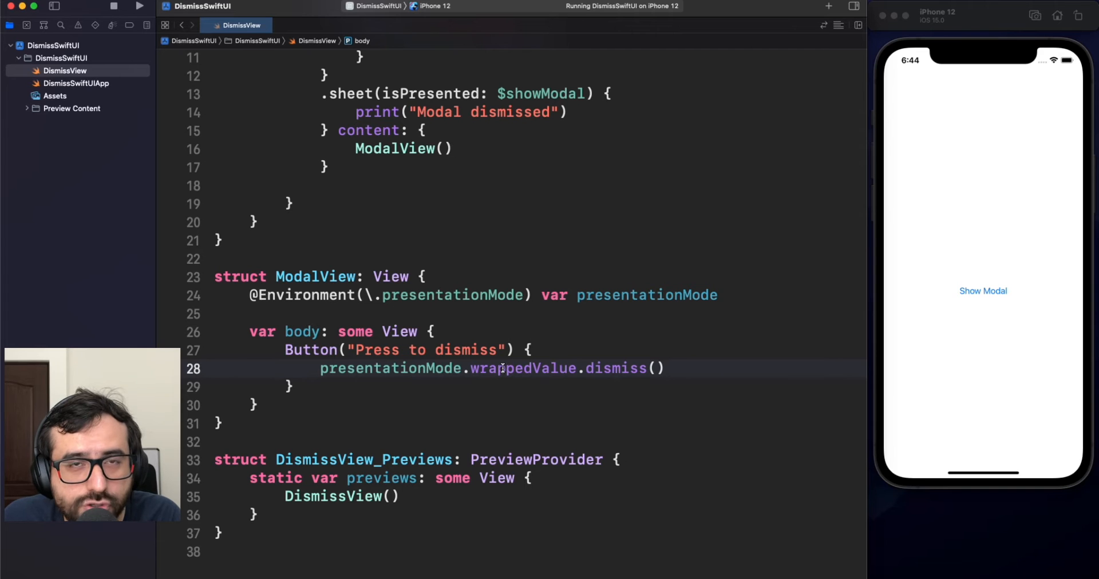
- Present and dismiss the modal in the simulator so the console logs 'Modal dismissed'
double_click(522, 368)
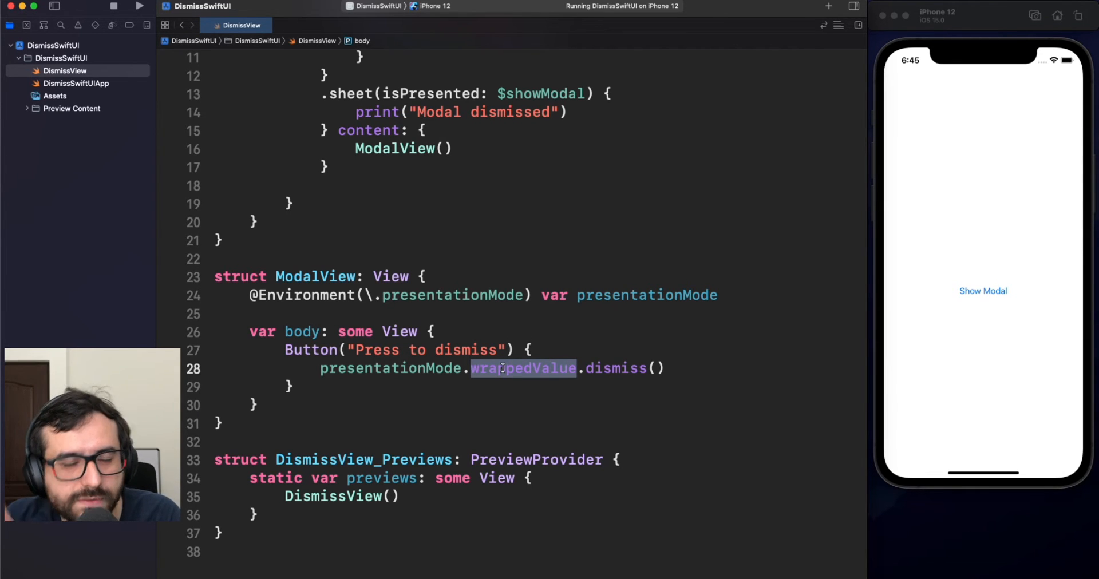
click(982, 291)
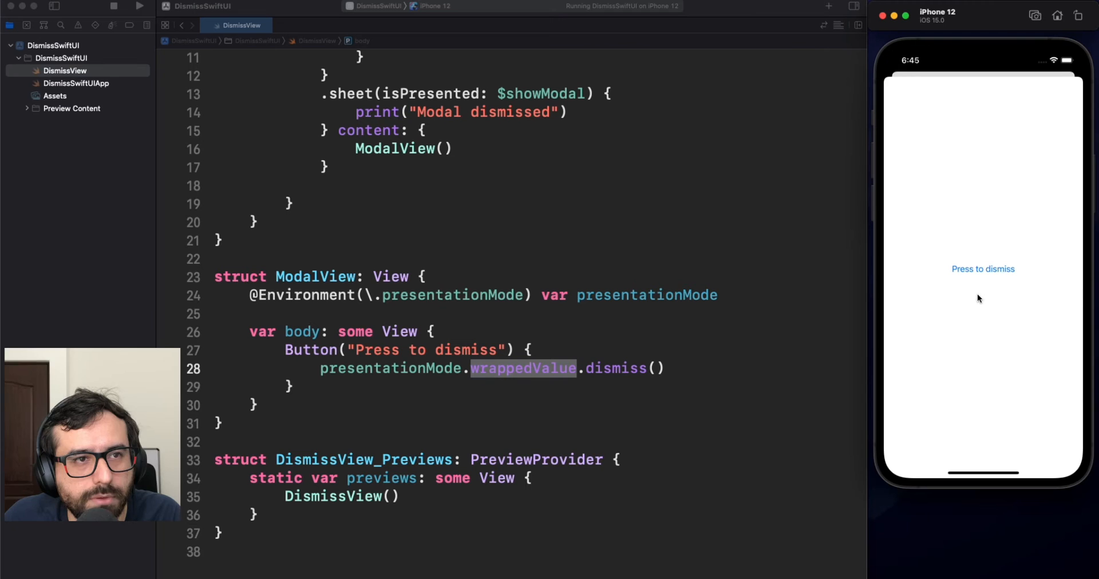
click(982, 269)
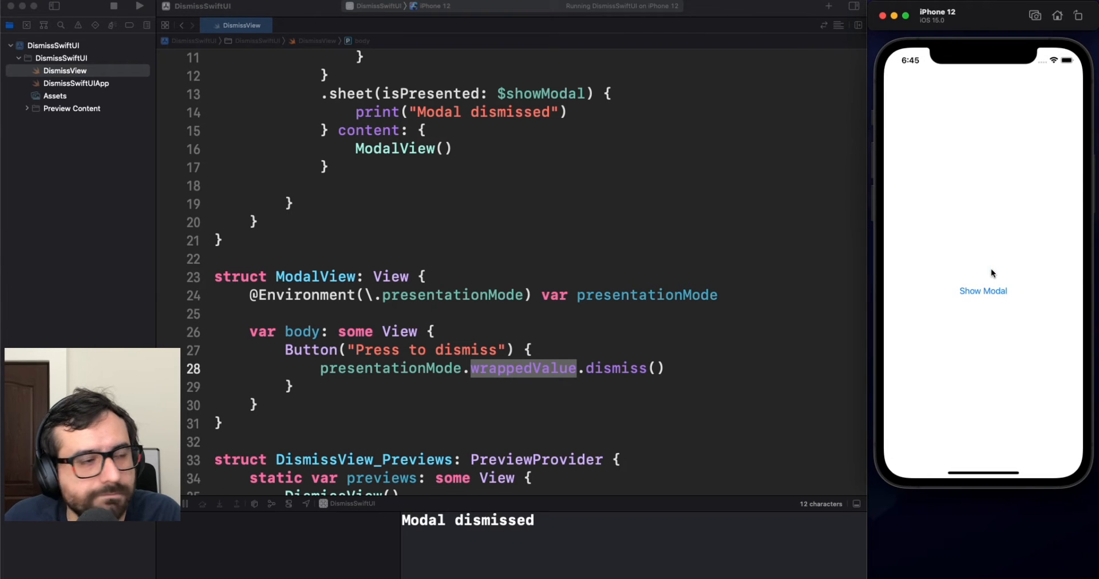
mouse_move(851, 520)
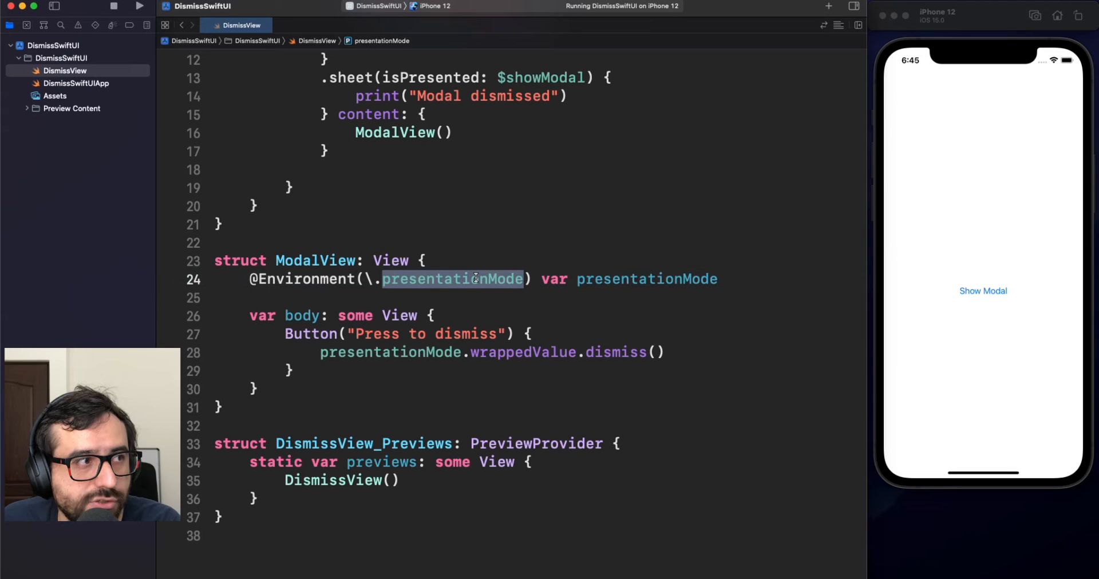
- Switch the environment key to \.dismiss and rename the property to dismiss, calling dismiss()
text(dismiss)
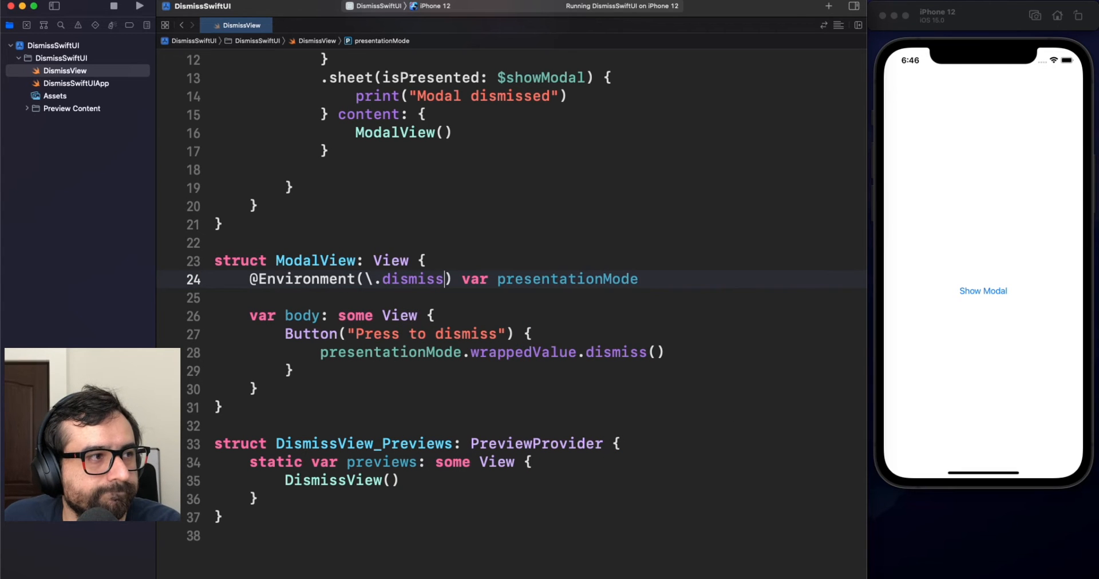
double_click(566, 279)
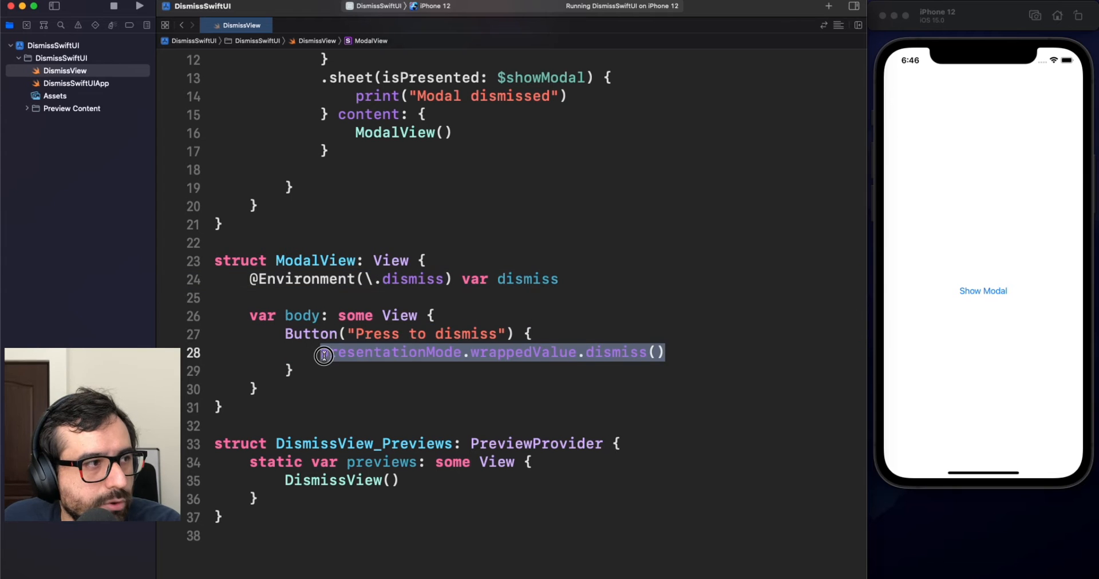
text(dismiss()
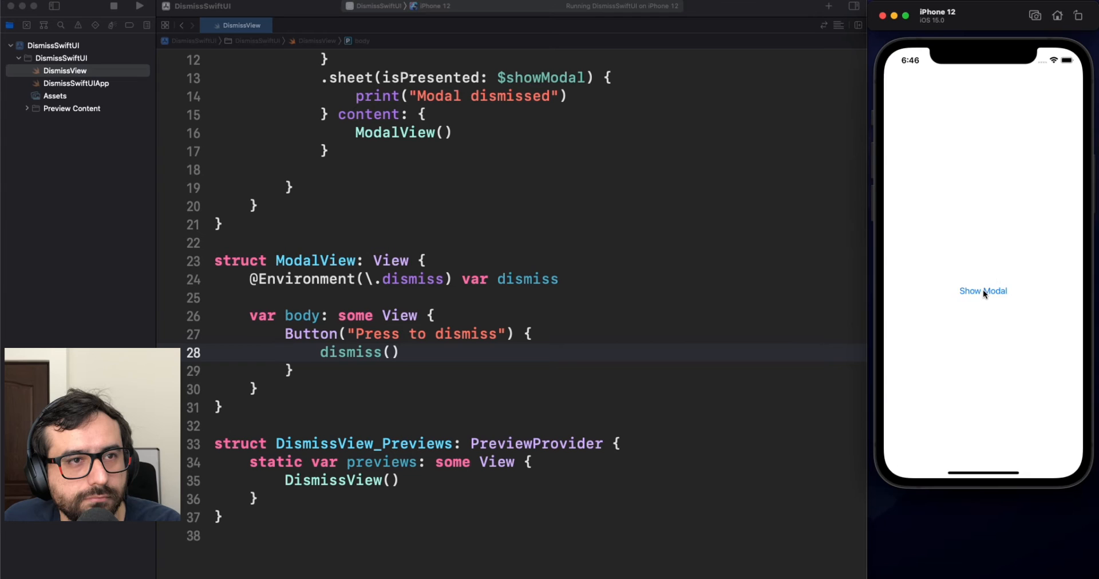
click(981, 291)
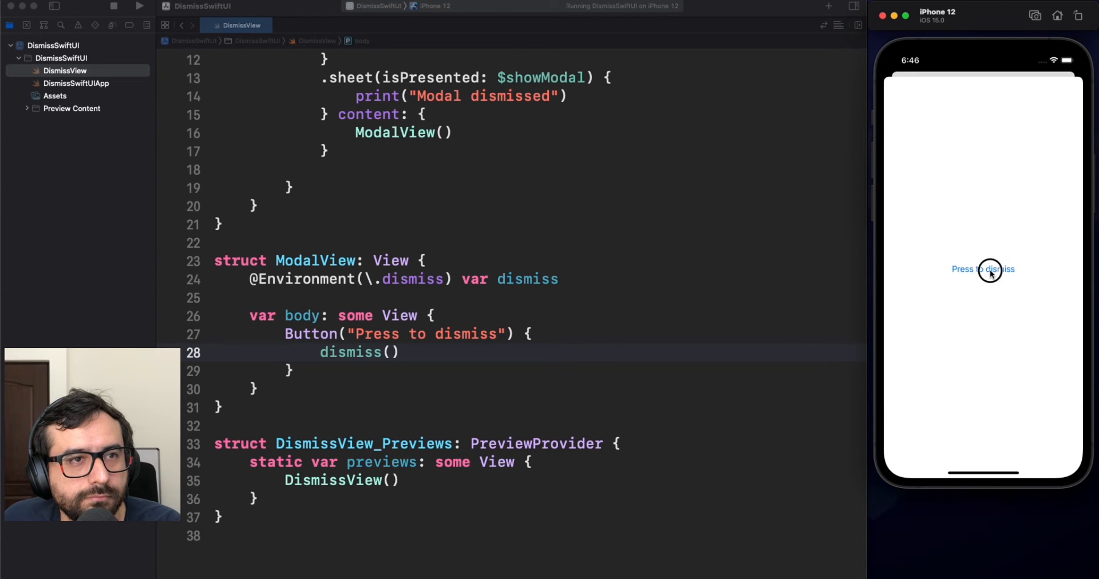
click(982, 269)
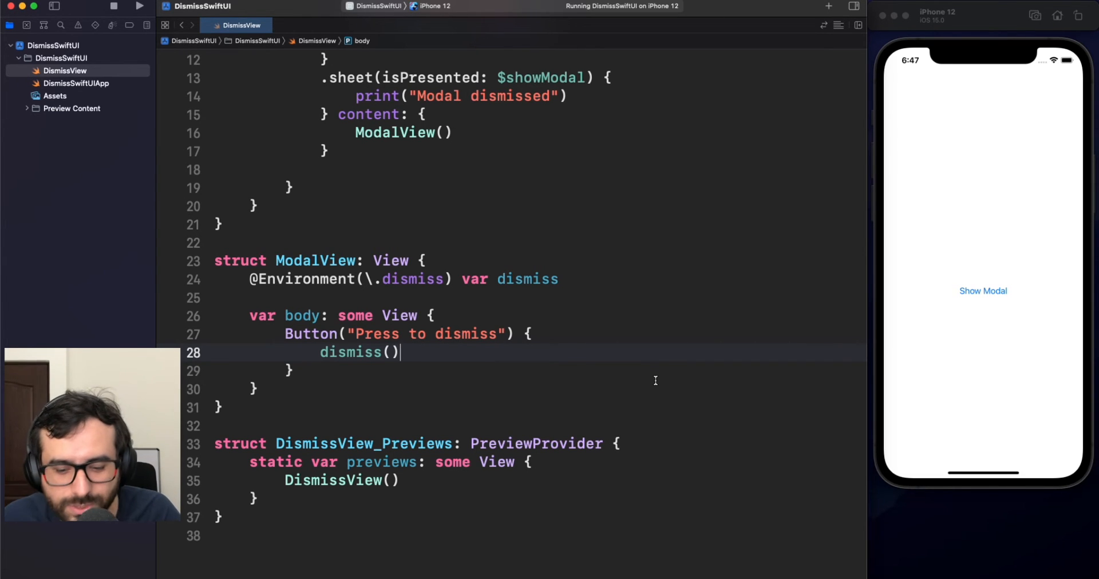
- Jump to SwiftUI's declaration of the dismiss environment value and inspect its availability
double_click(412, 279)
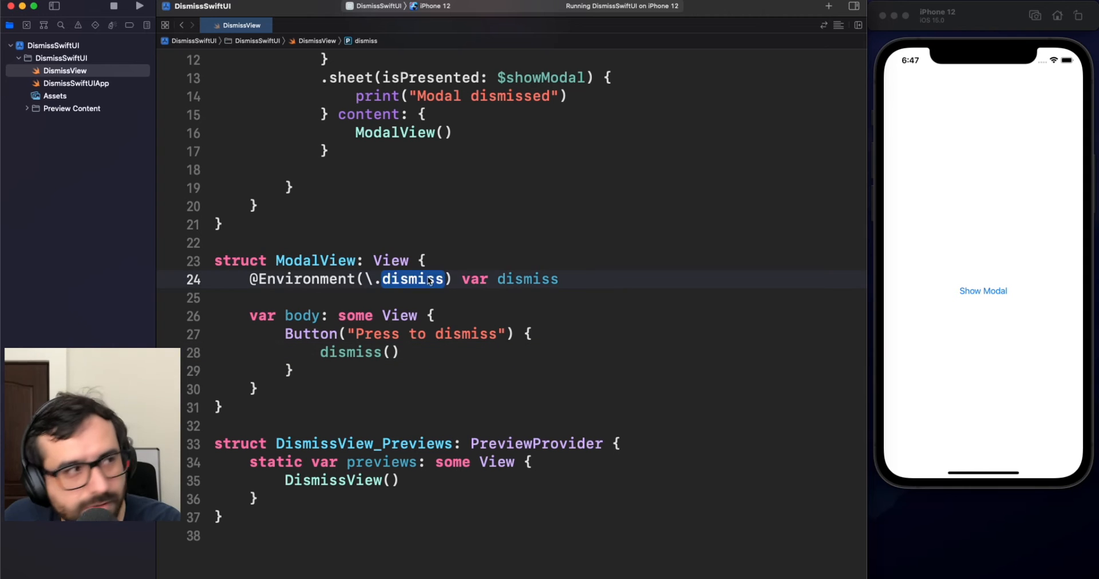
click(412, 279)
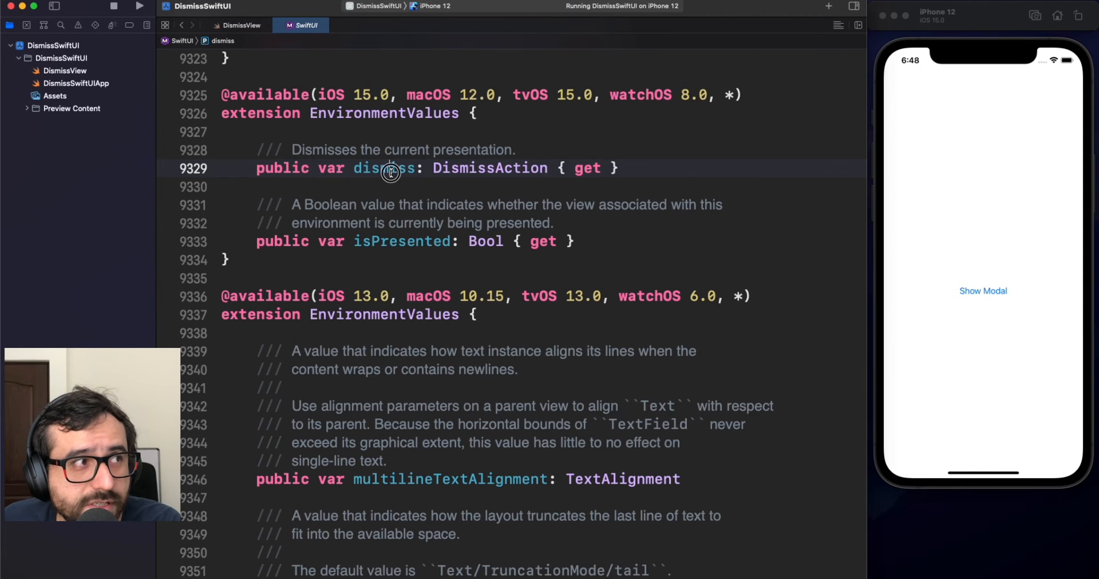
double_click(490, 168)
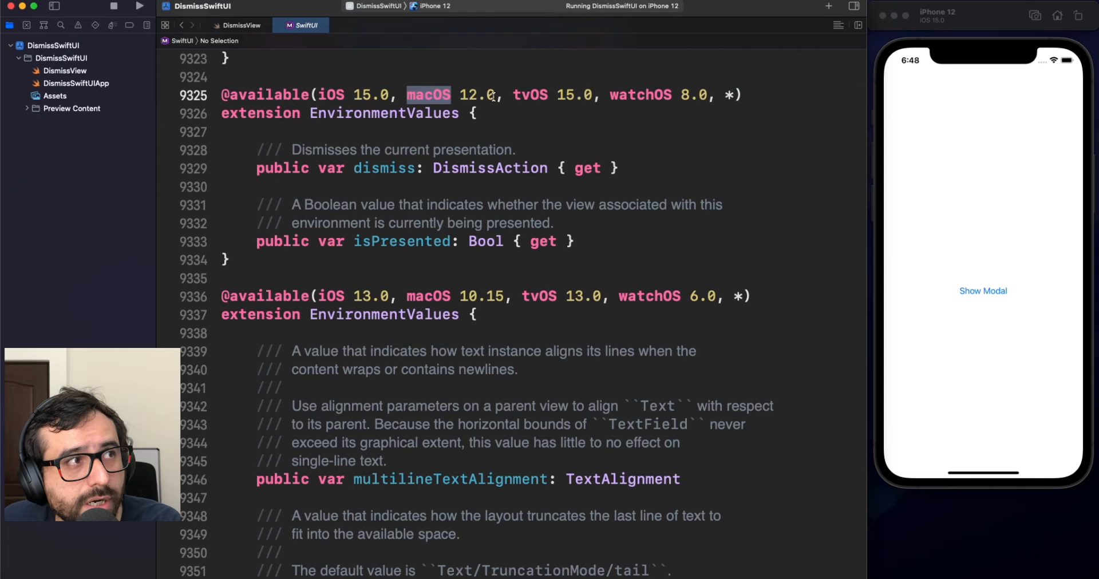
double_click(402, 241)
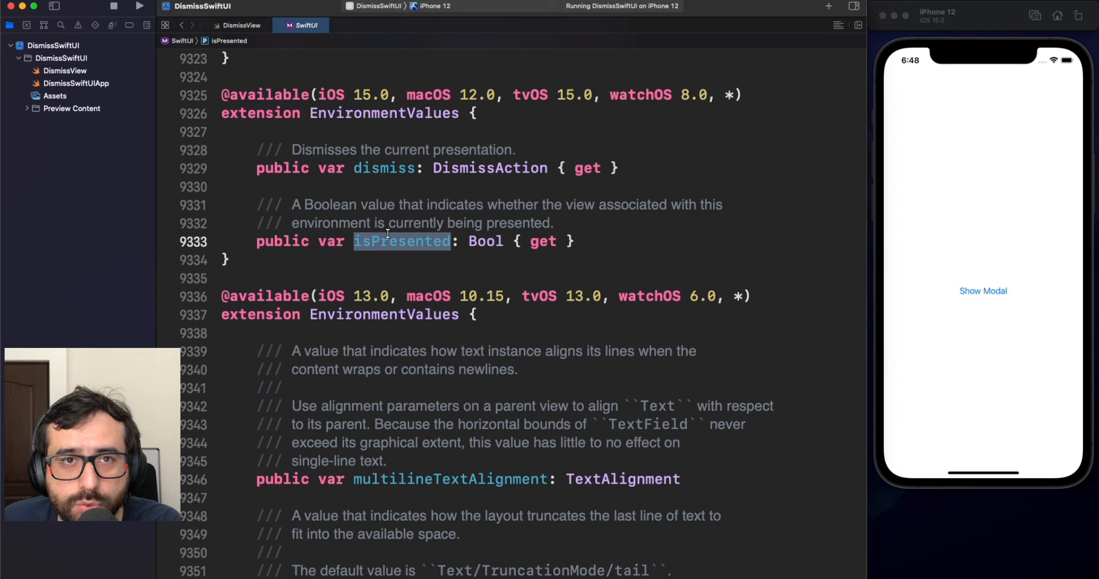
- Jump to the DismissAction definition and select its callAsFunction method
click(384, 168)
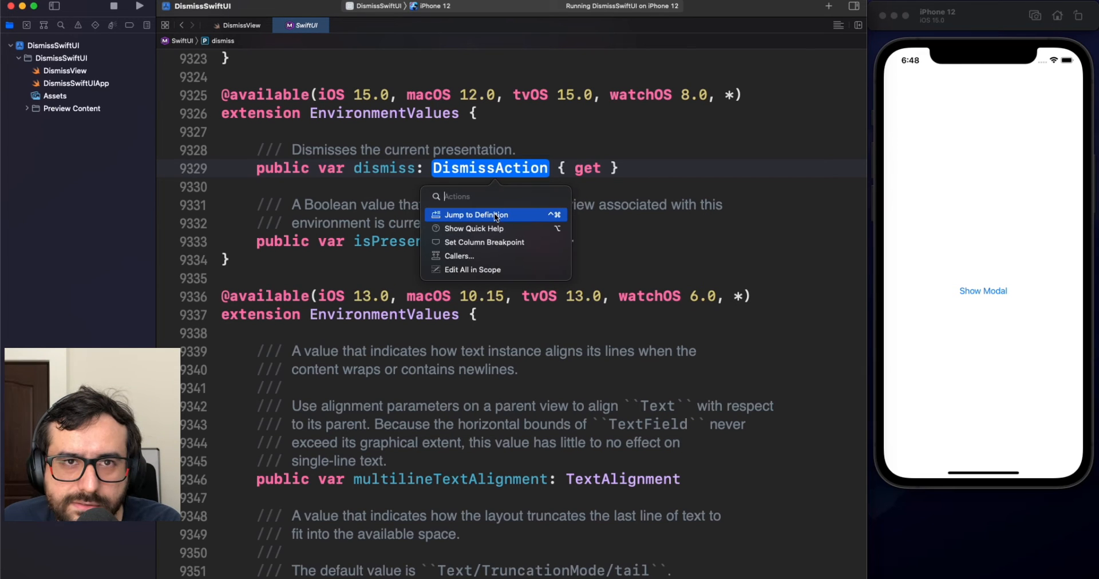
click(476, 214)
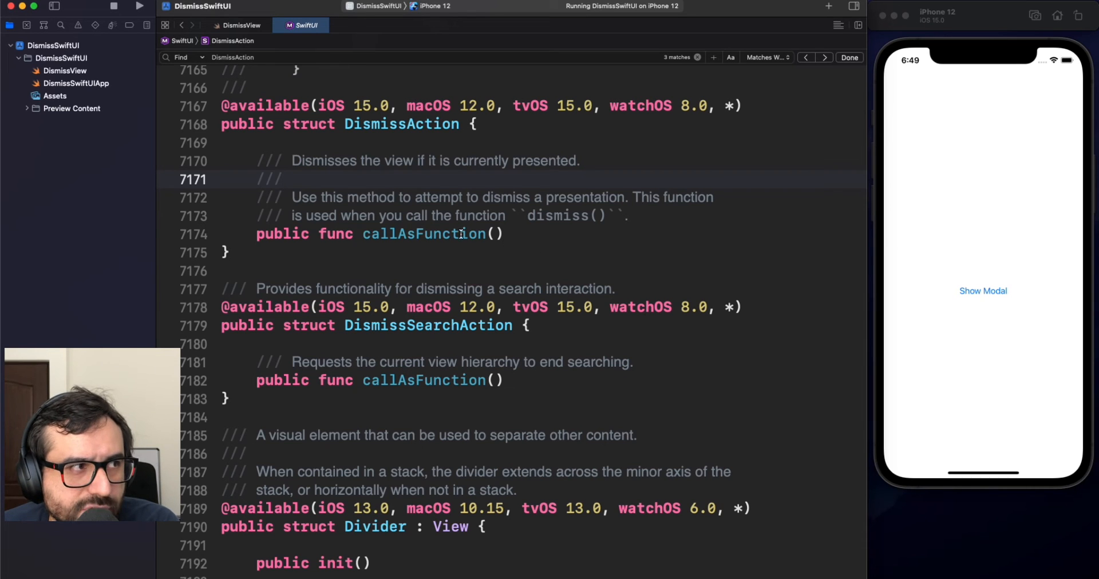
double_click(427, 234)
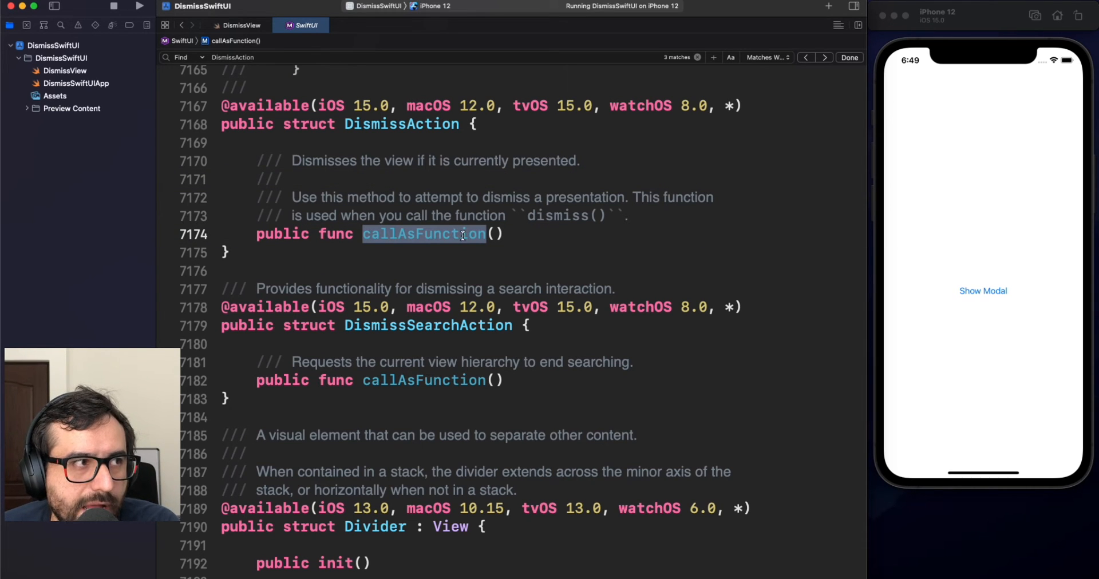
click(848, 57)
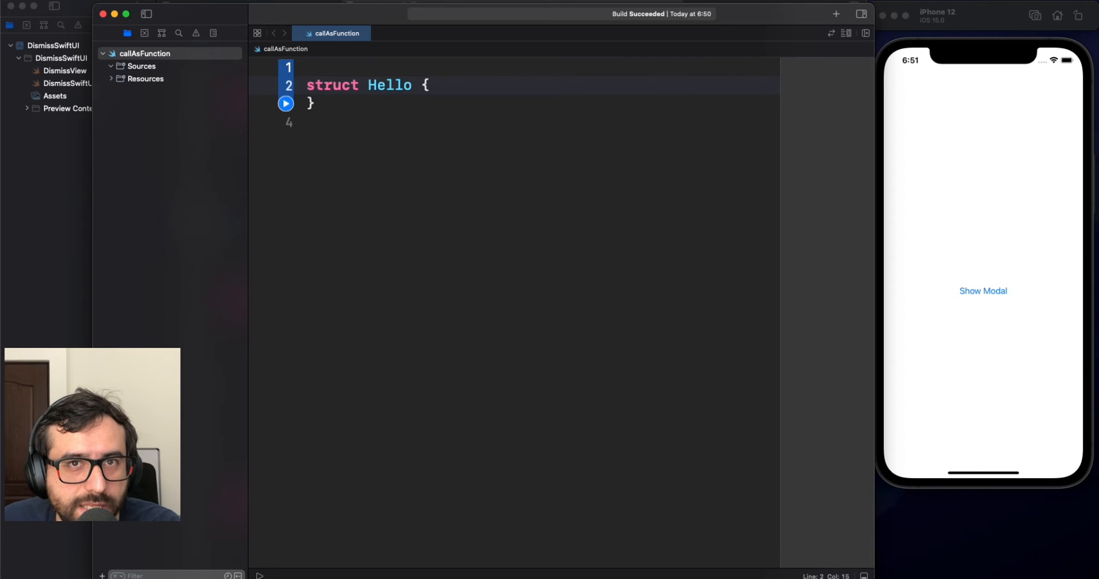
- Define func callAsFunction() printing "Hello!", run hello() in the playground, then return to DismissSwiftUI
text(func callAsFunction() {)
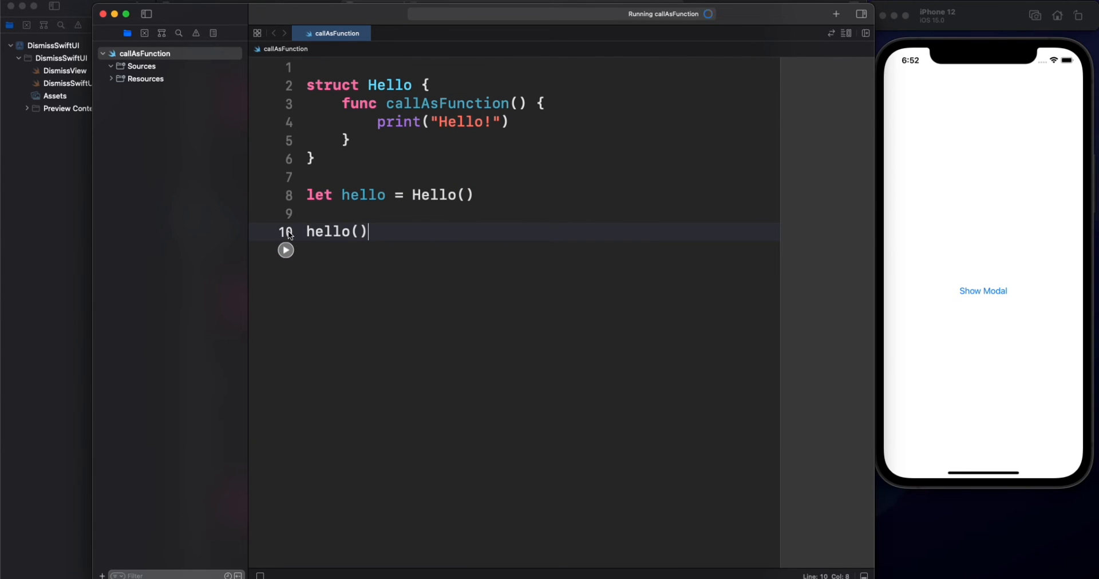
click(285, 251)
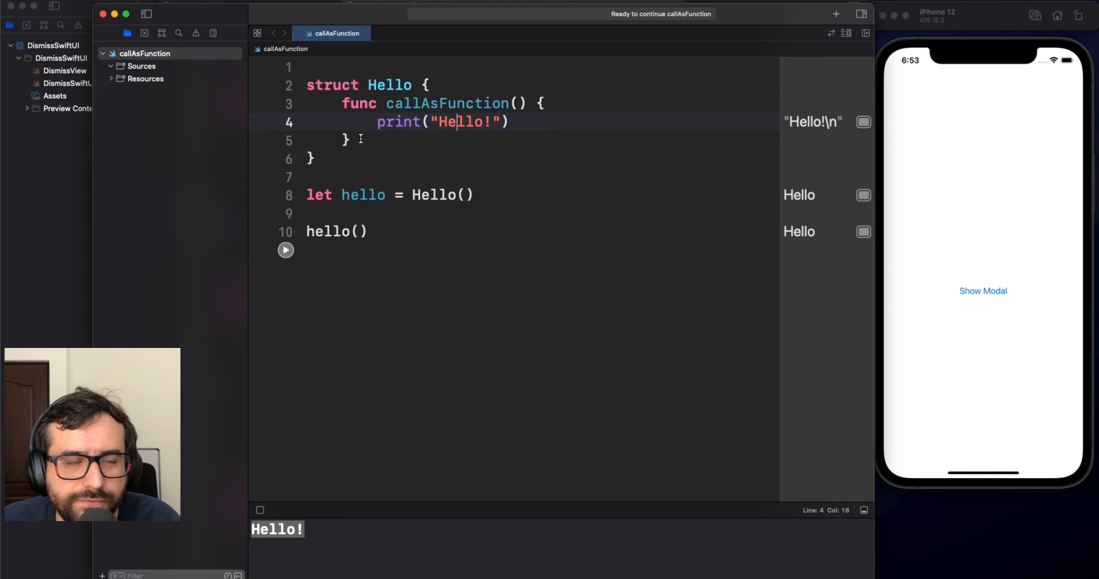
click(449, 103)
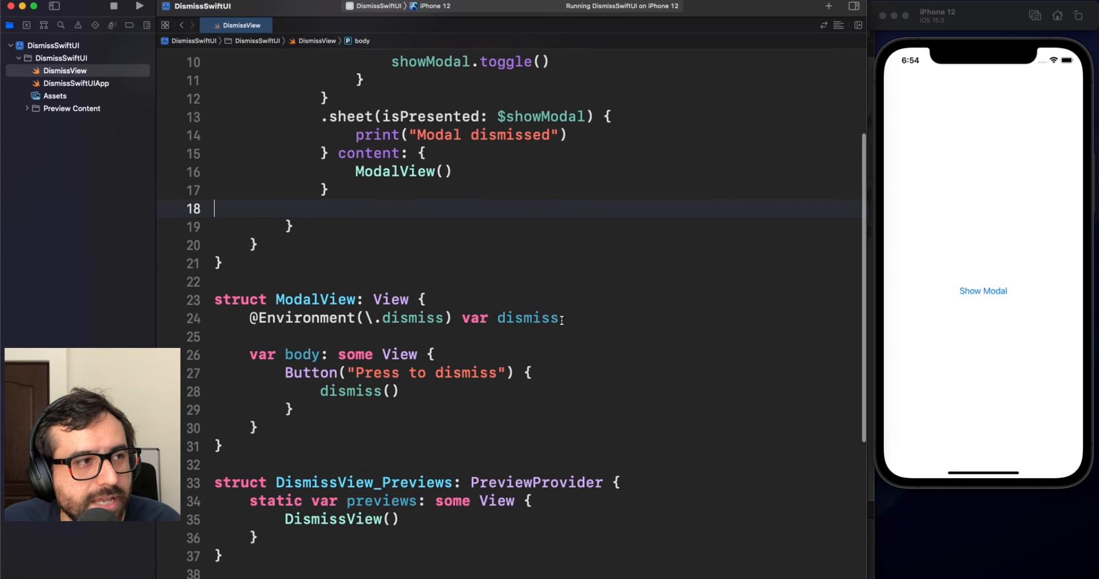
click(268, 318)
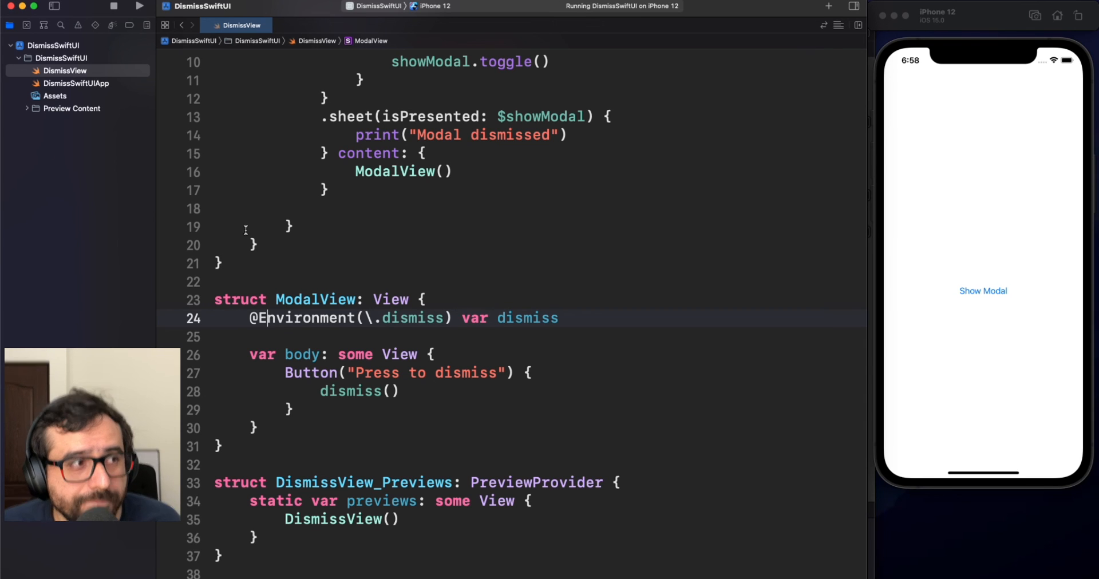
double_click(526, 318)
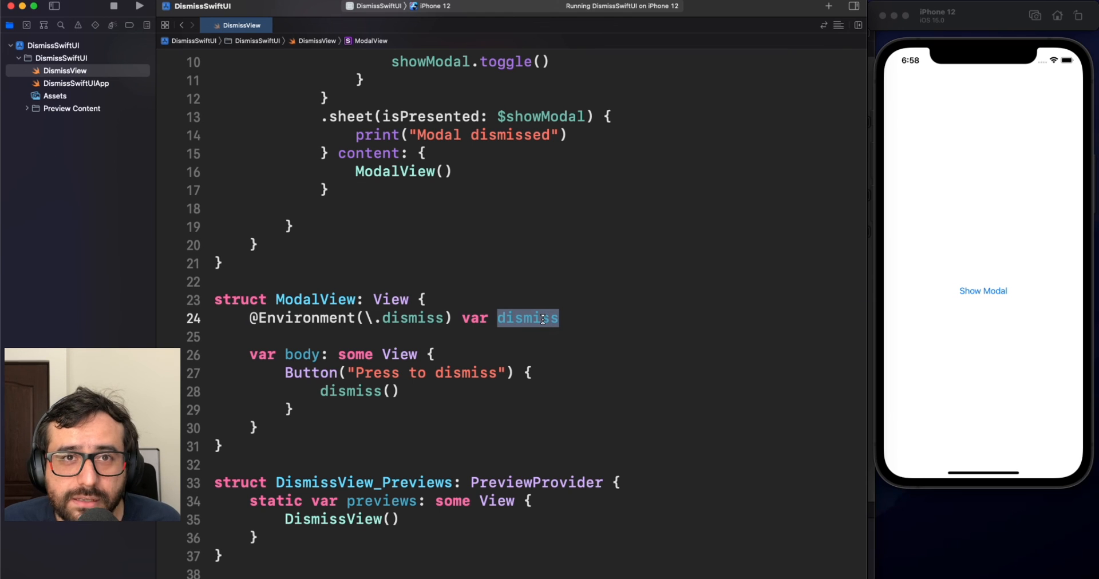
mouse_move(548, 350)
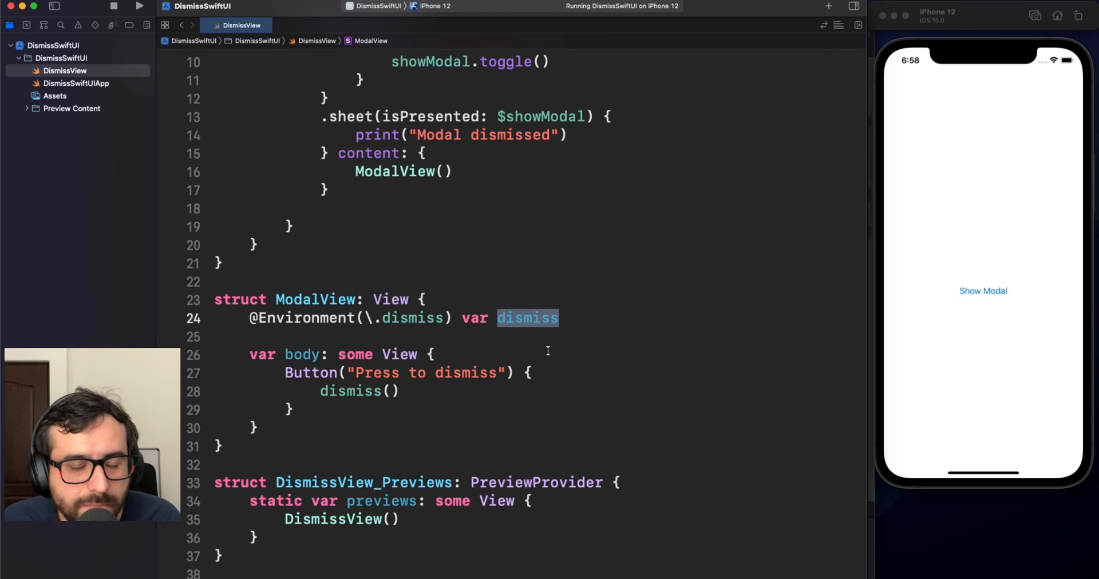
click(528, 318)
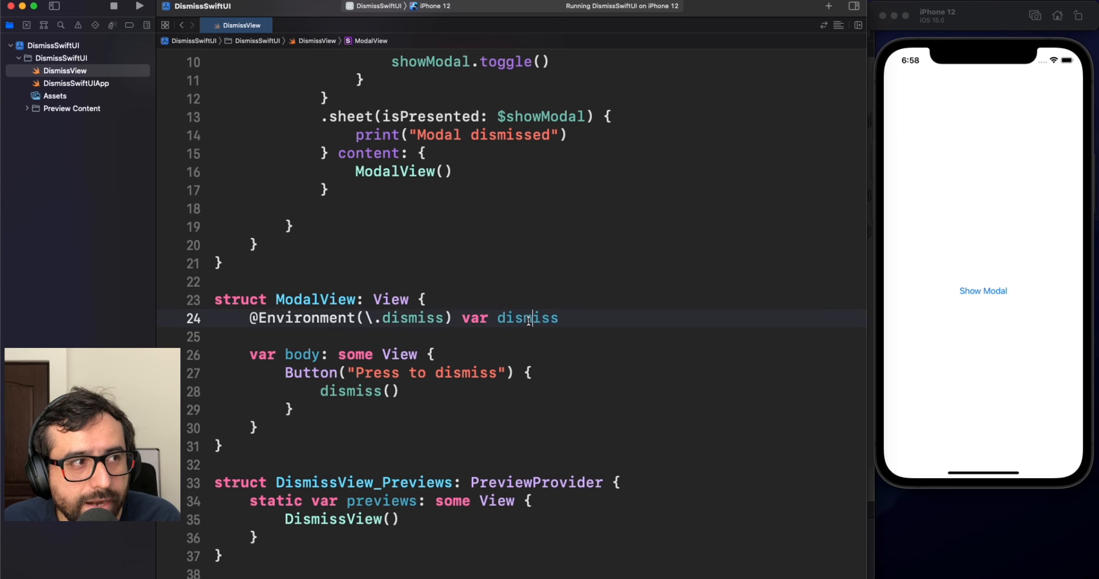
double_click(527, 318)
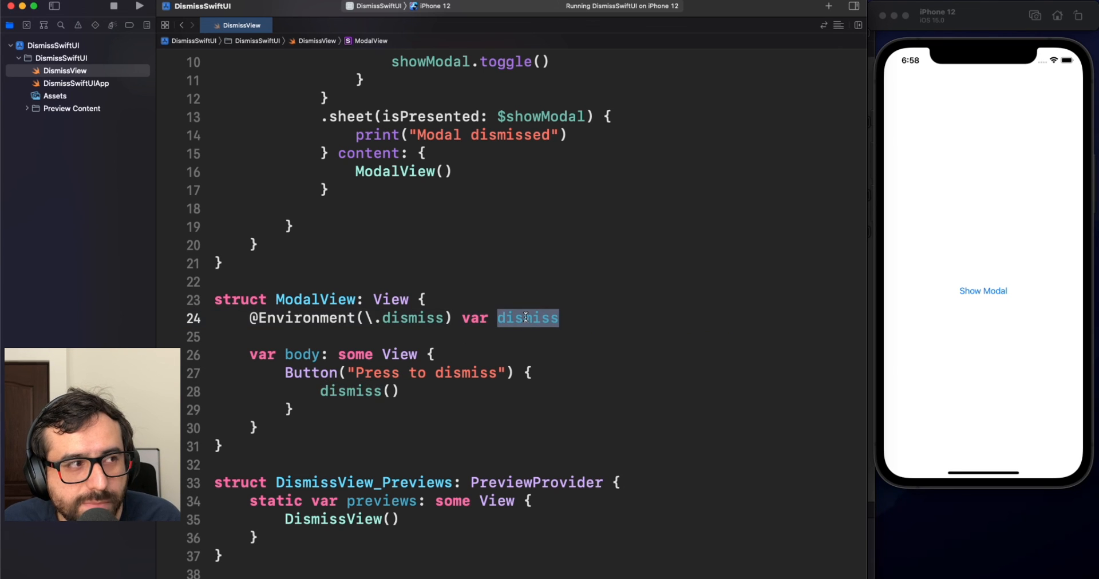